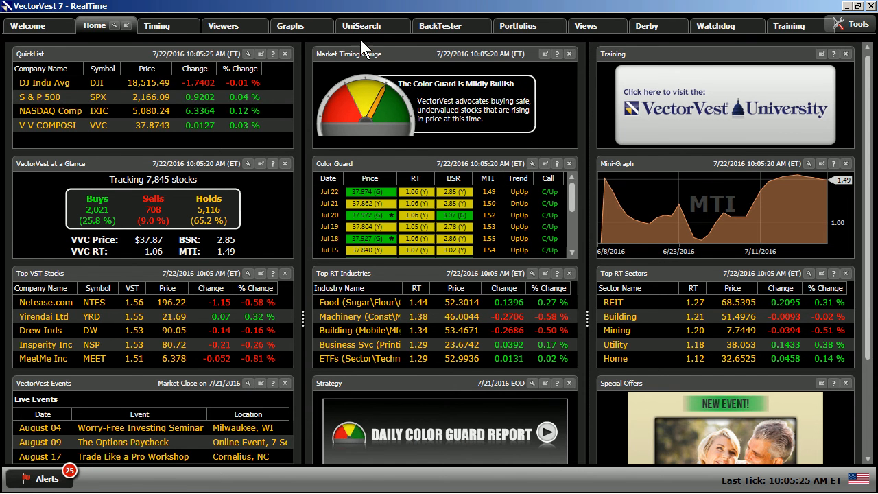
Load the 'Long-Term Winners - RS Desc' search from the Retirement searches in UniSearch
left_click(361, 25)
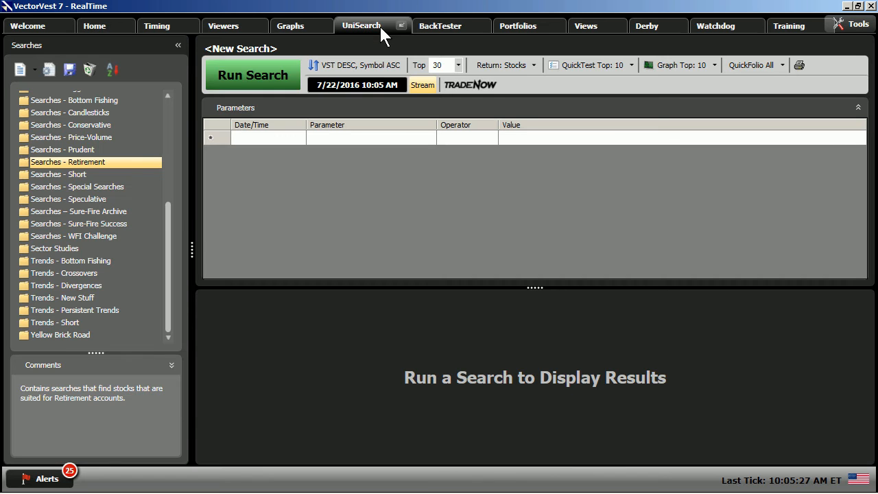
mouse_move(96, 95)
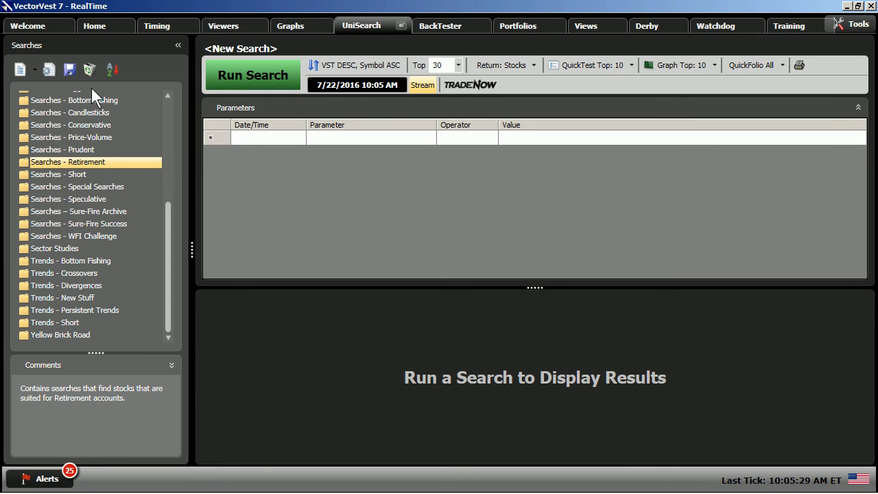
mouse_move(88, 171)
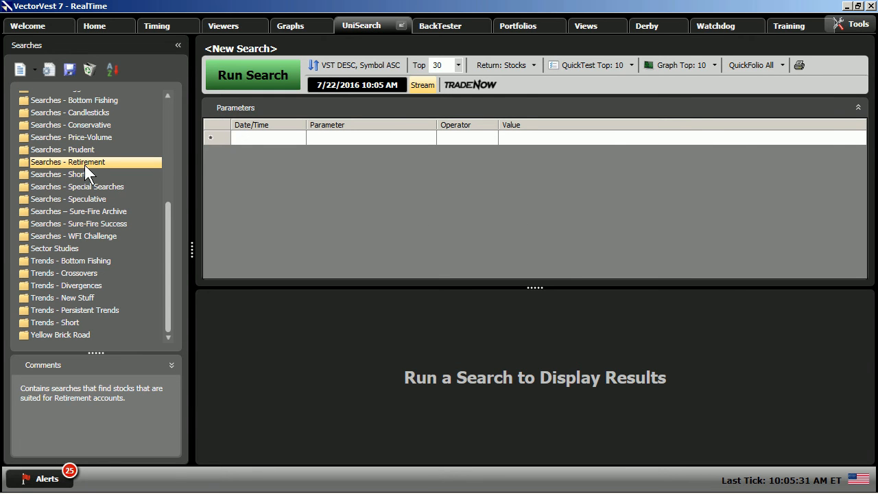
mouse_move(94, 173)
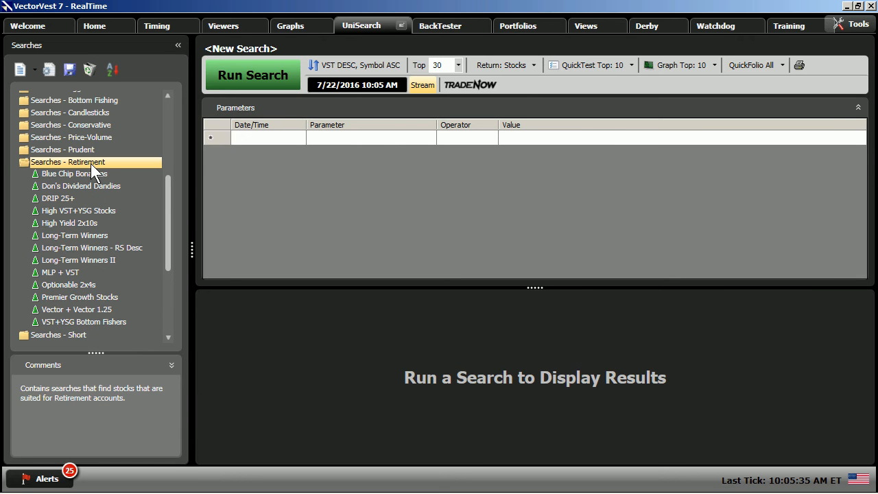
mouse_move(115, 262)
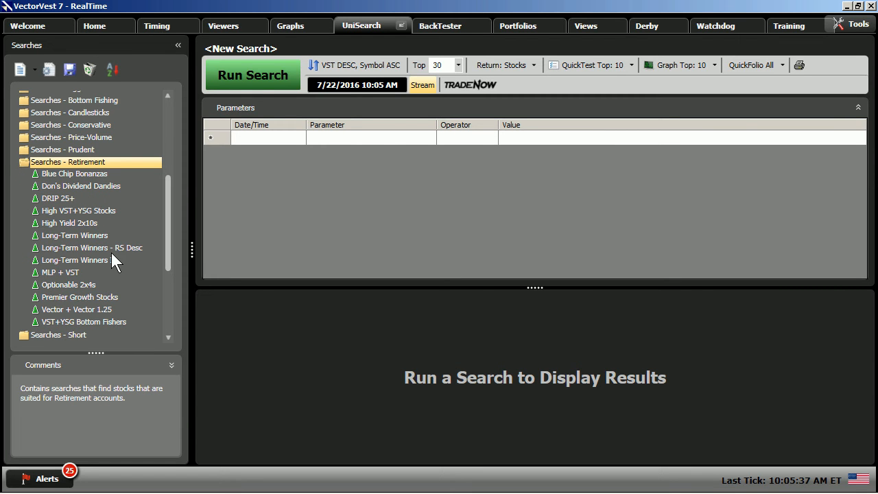
mouse_move(104, 263)
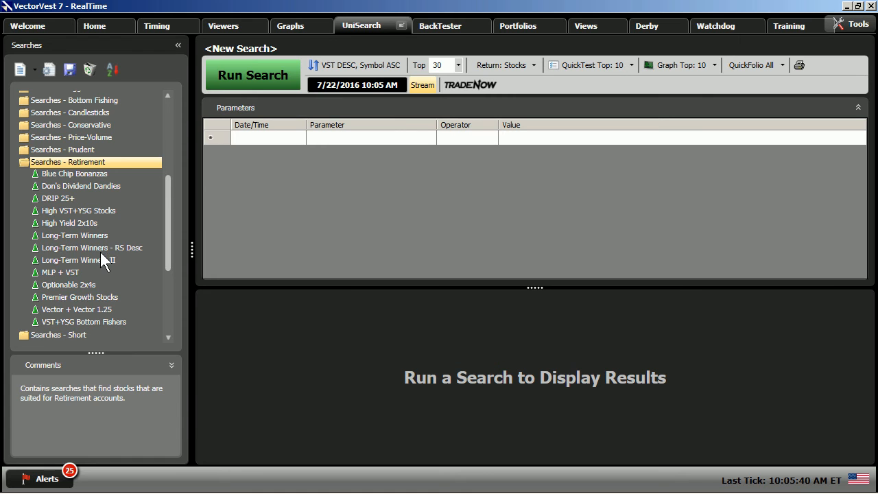
left_click(90, 248)
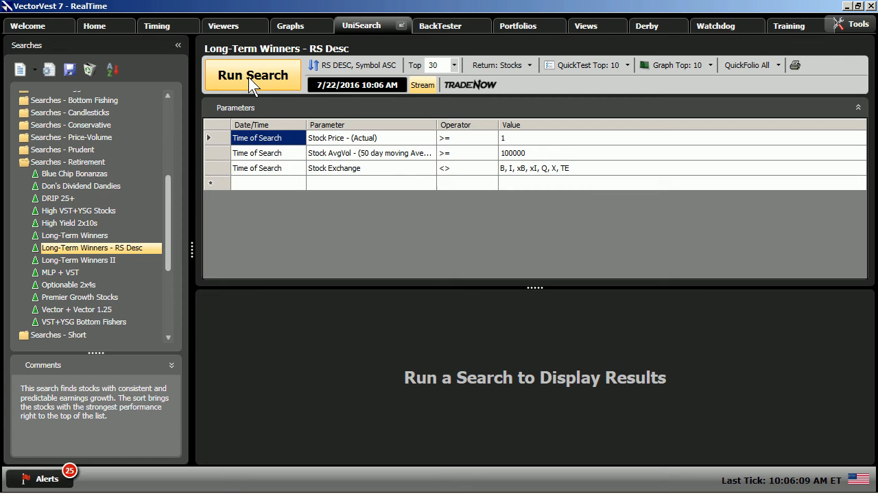
Run the Long-Term Winners - RS Desc search to fetch its RS-ranked results
left_click(253, 74)
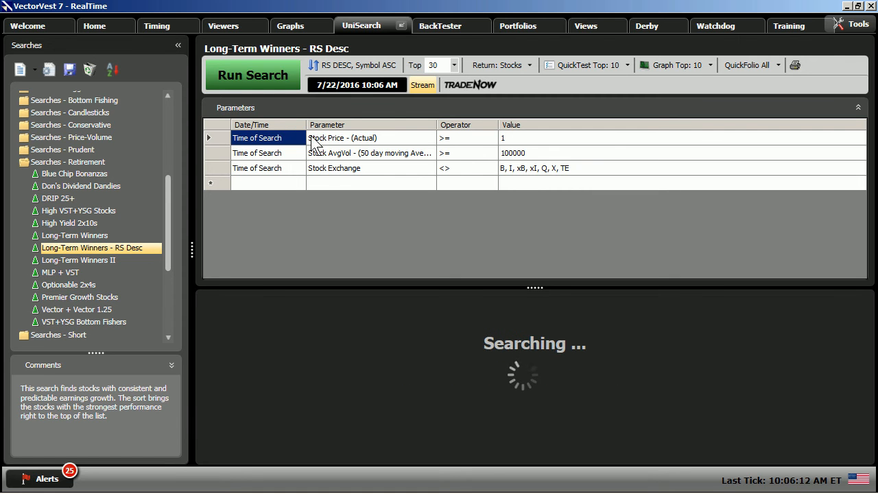
mouse_move(353, 151)
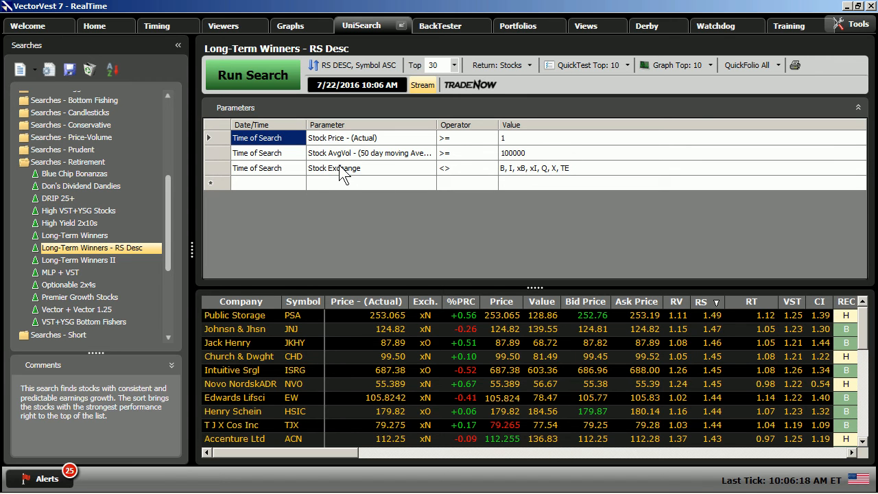
mouse_move(391, 170)
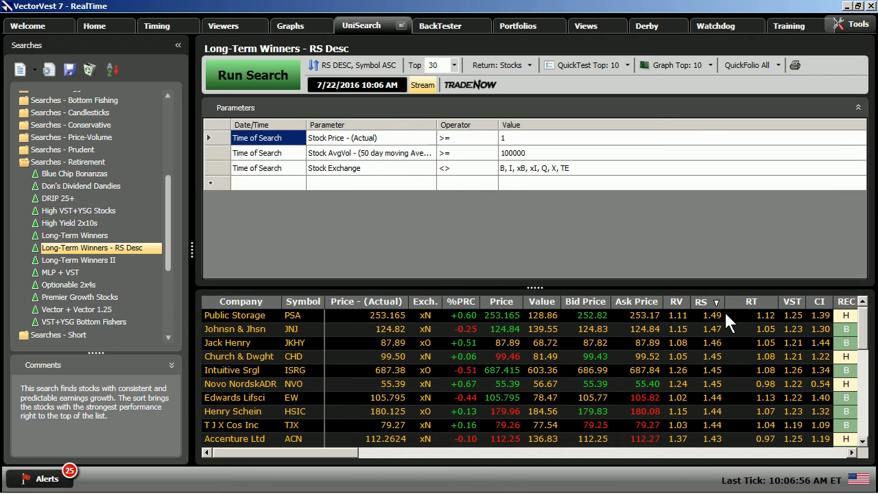
mouse_move(724, 325)
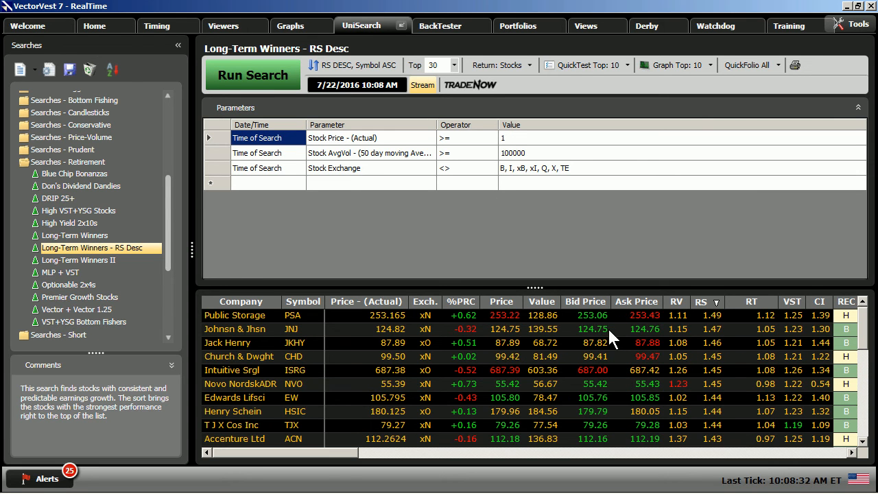
mouse_move(799, 415)
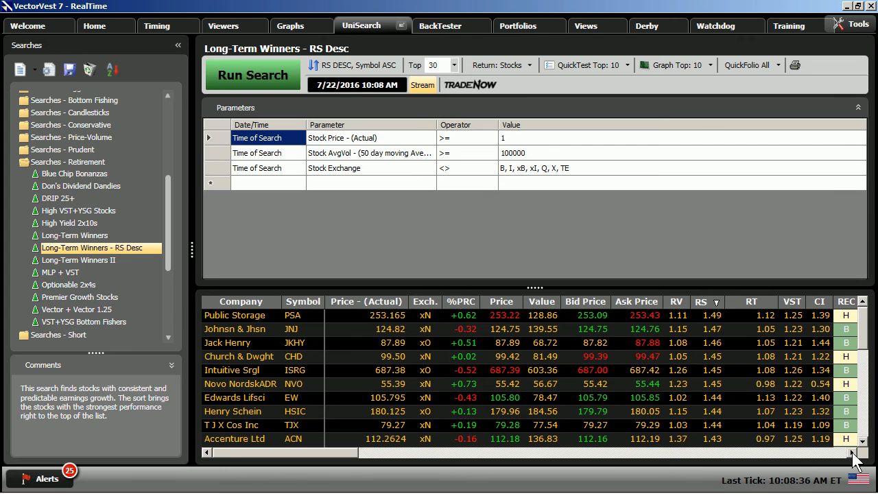
Scroll the results grid right to show the DIV, DY, DS, DG, YSG, EY and EPS columns
scroll("right", 3)
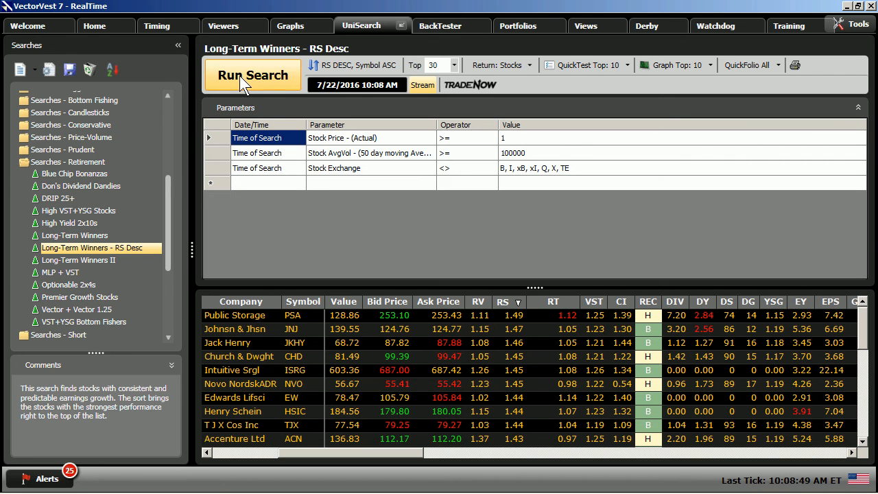
mouse_move(265, 155)
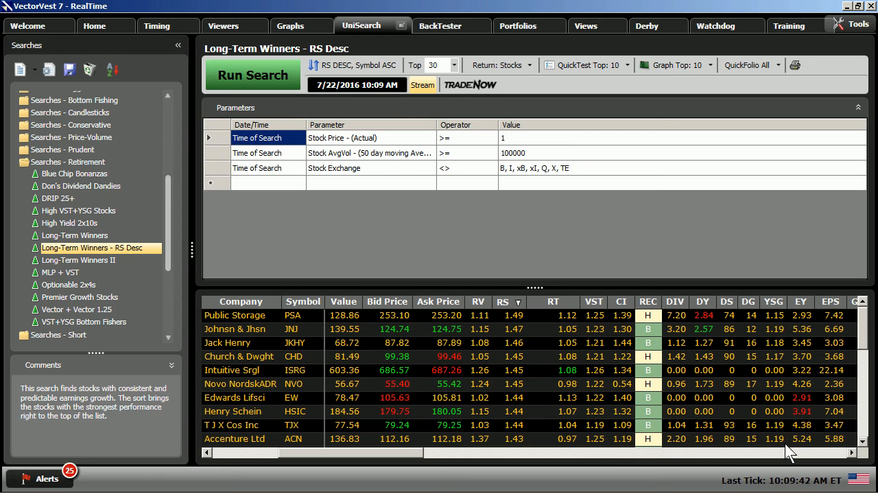
mouse_move(377, 226)
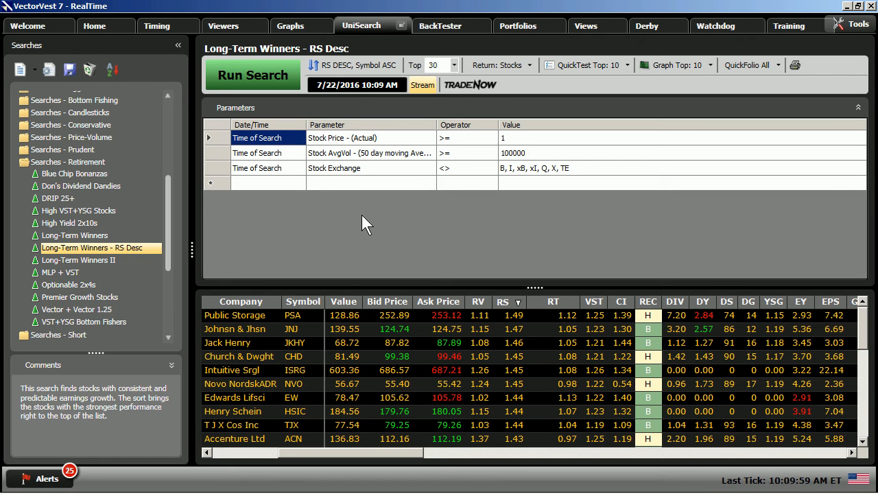
Add a criterion: Price (Split Adjusted) greater than 50 Day MA(Price)
left_click(371, 183)
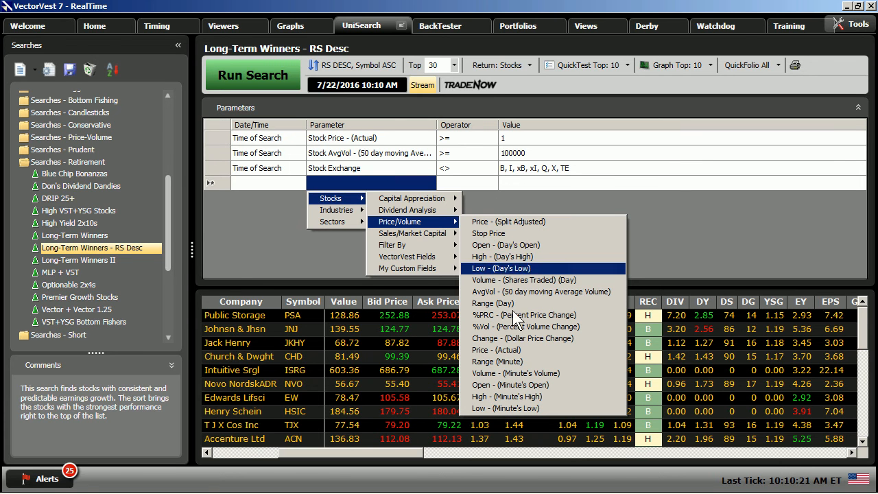
mouse_move(525, 226)
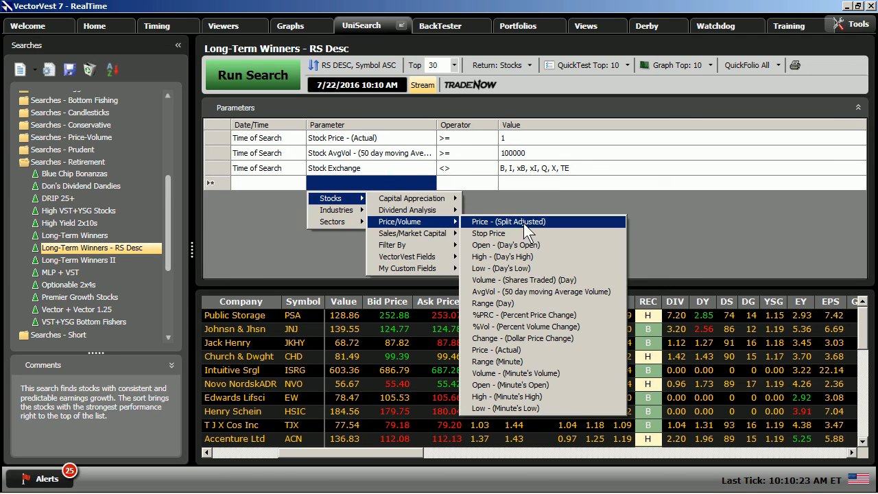
left_click(507, 221)
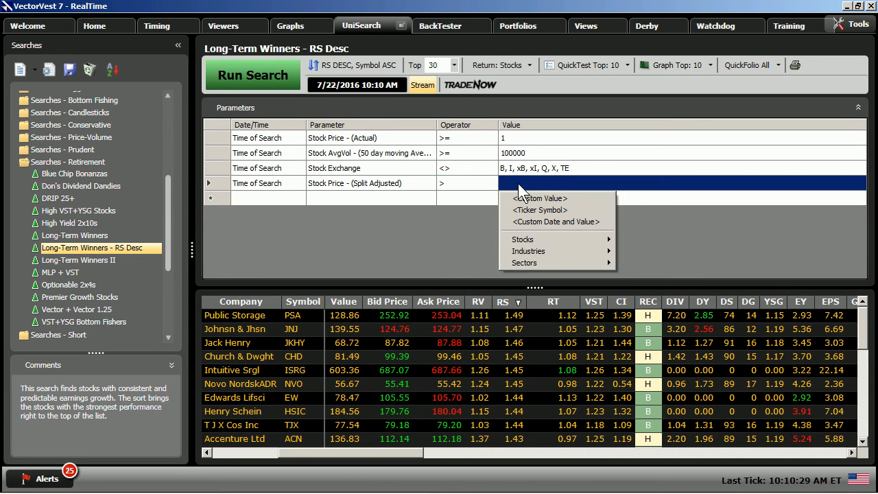
mouse_move(523, 239)
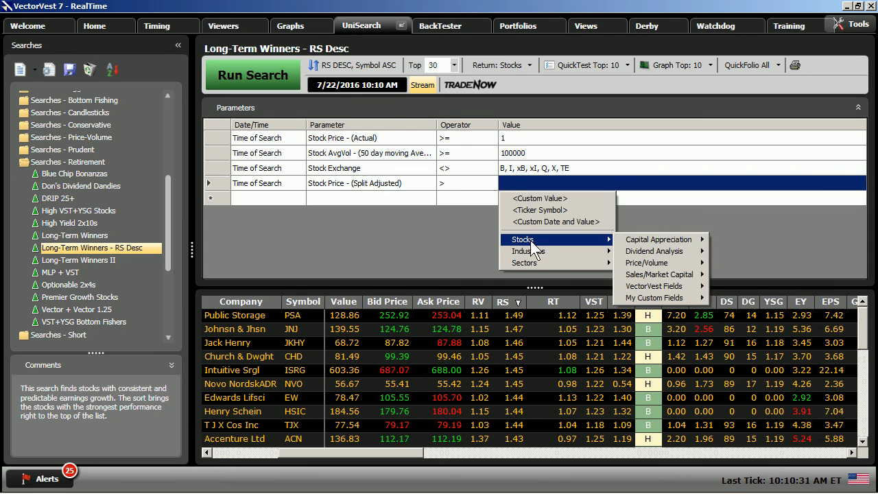
mouse_move(660, 238)
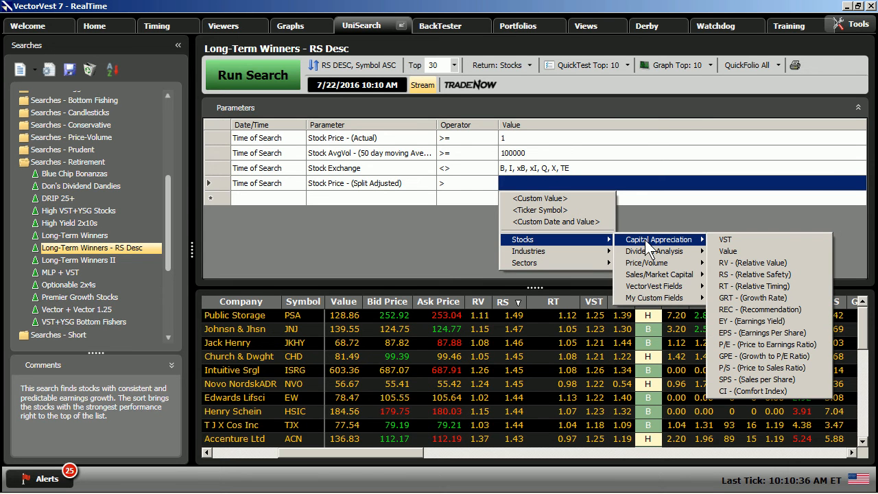
mouse_move(656, 286)
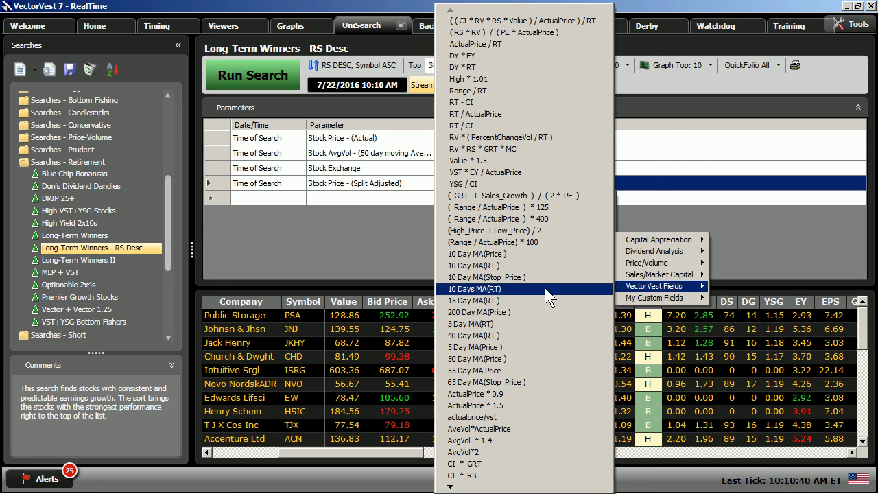
mouse_move(474, 359)
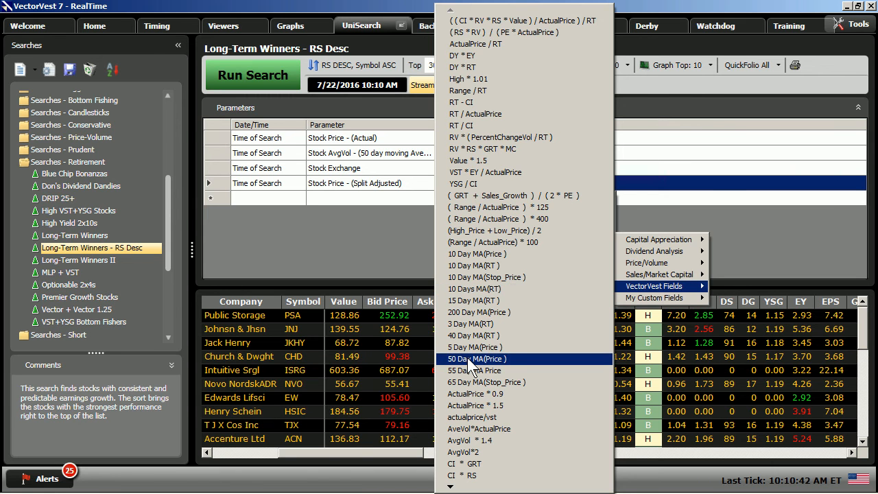
left_click(475, 359)
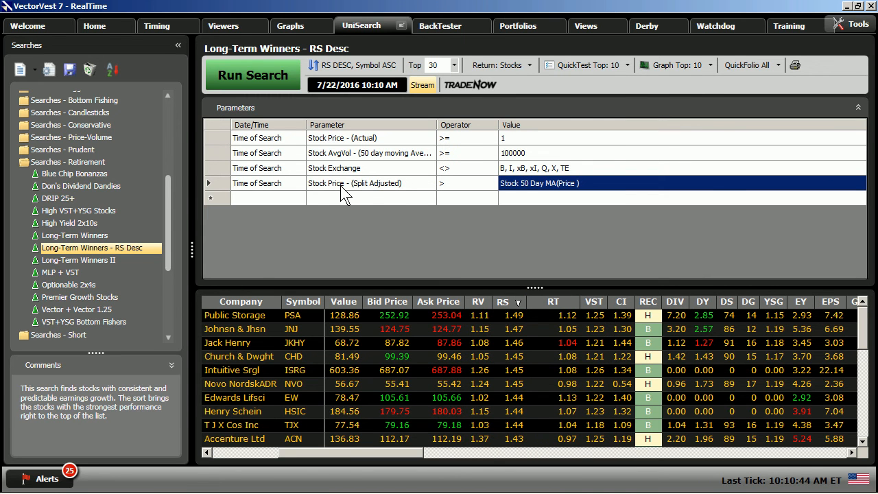
mouse_move(381, 199)
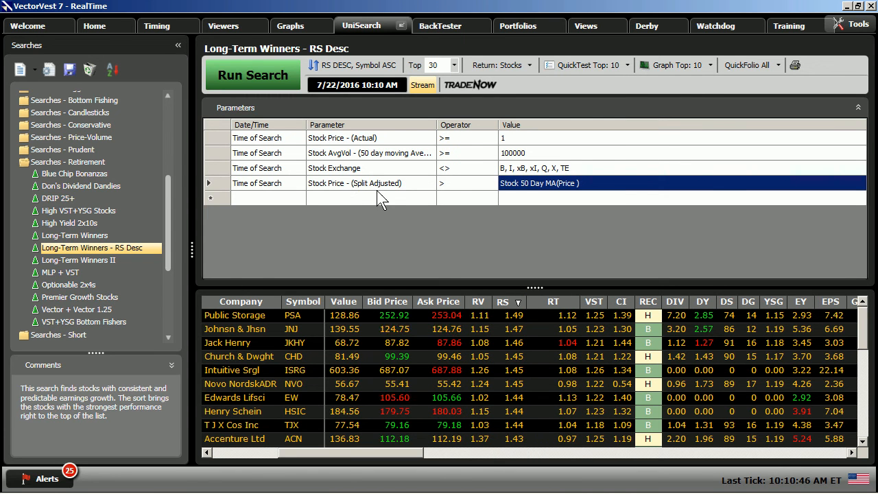
mouse_move(574, 198)
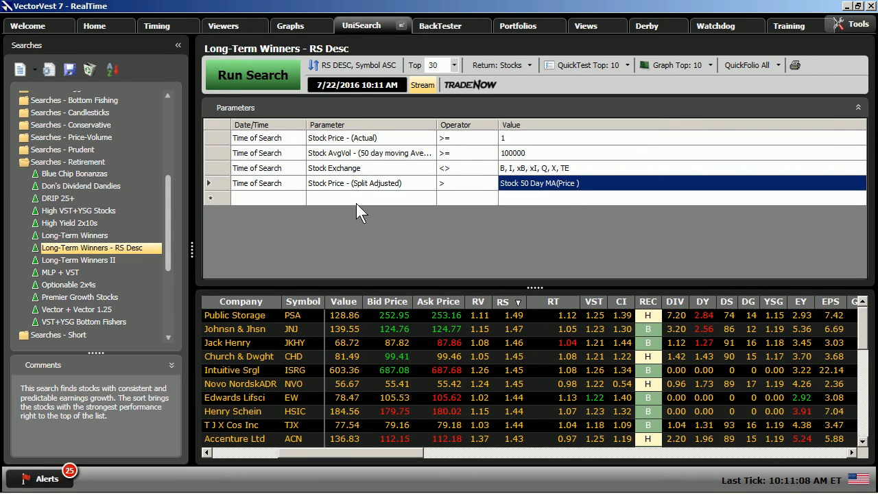
mouse_move(381, 217)
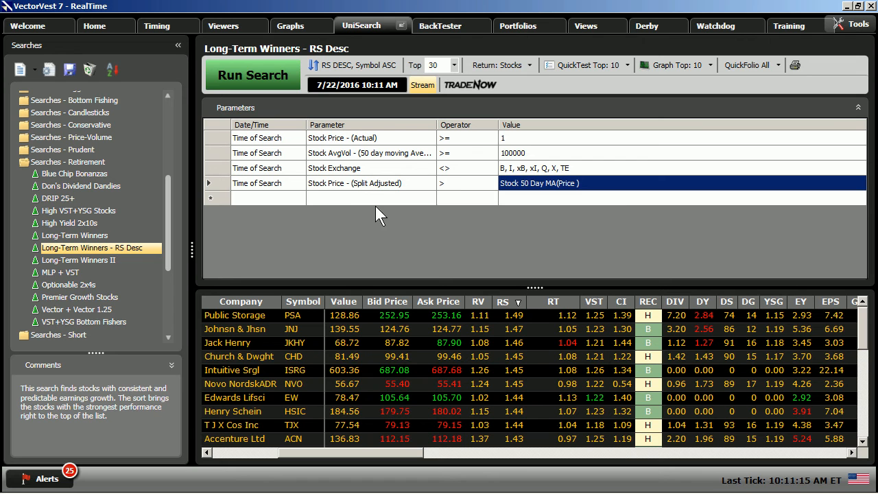
mouse_move(381, 199)
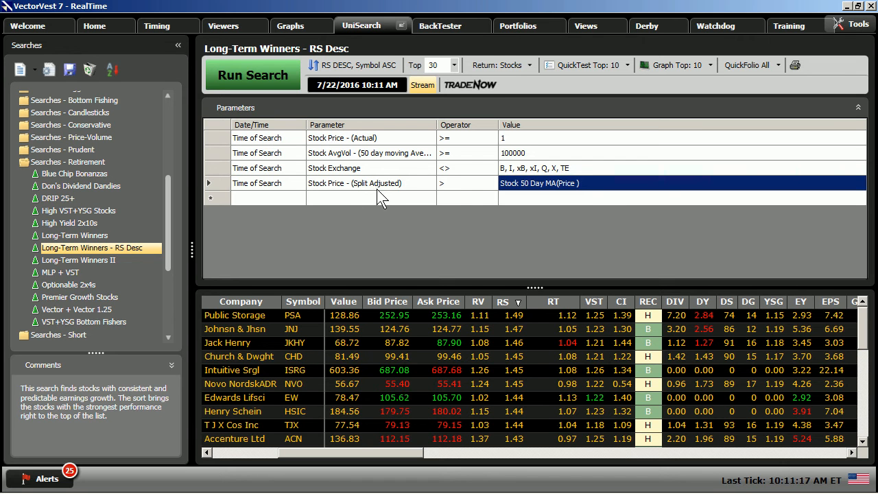
mouse_move(576, 196)
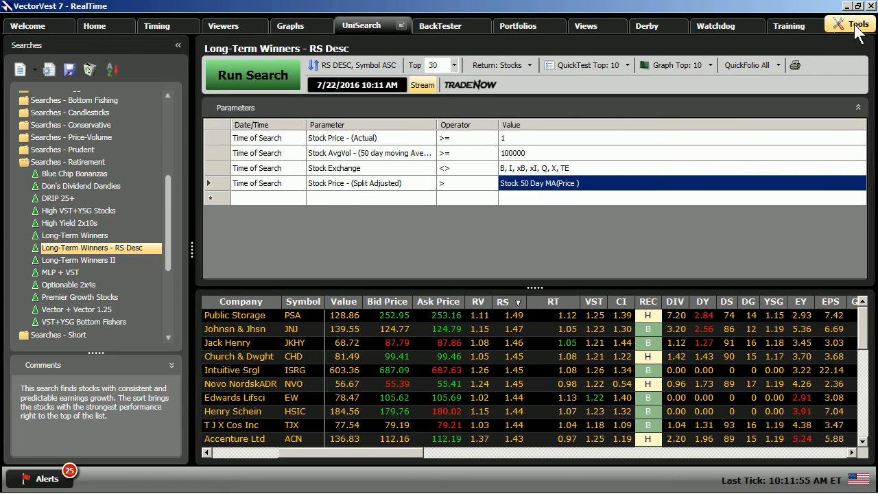
Open the Custom Field Builder from the Tools menu
left_click(858, 25)
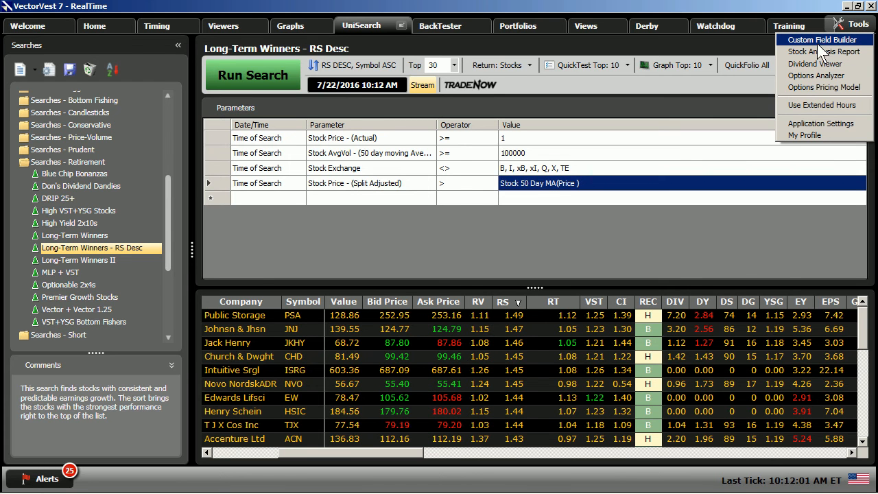
mouse_move(833, 43)
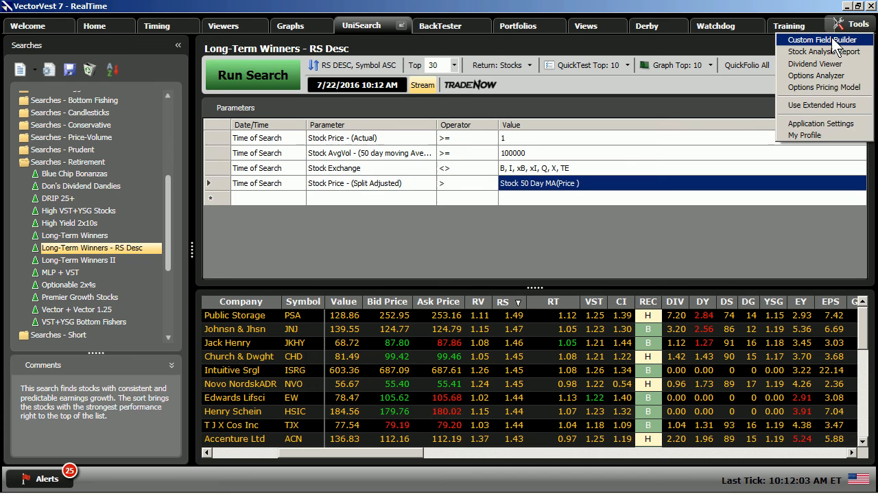
left_click(824, 39)
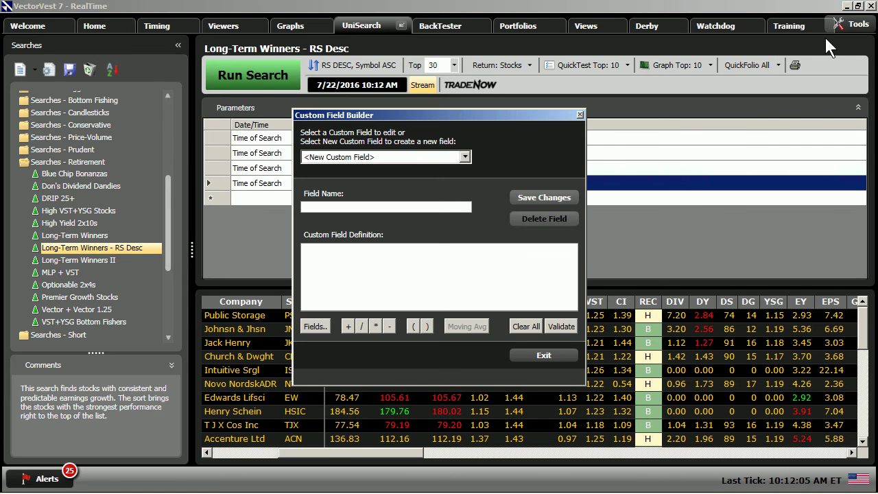
mouse_move(409, 249)
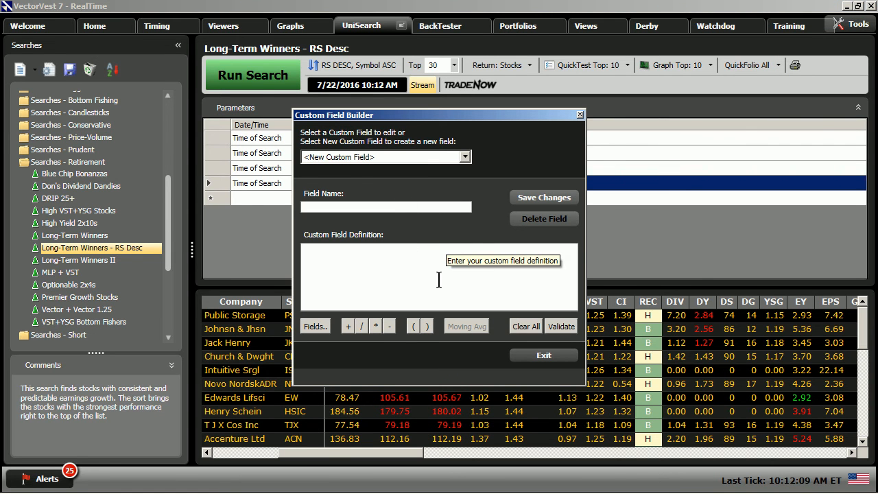
mouse_move(316, 326)
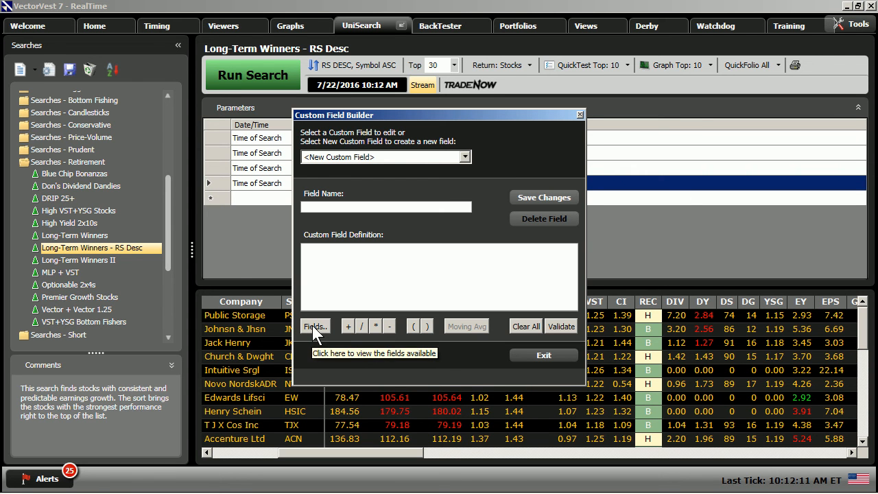
Define a 150-day moving average of split-adjusted price and validate it
left_click(315, 326)
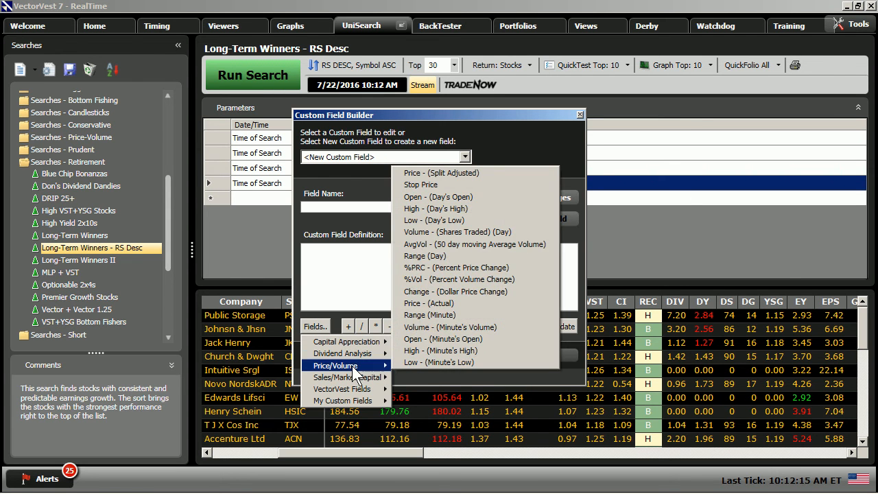
mouse_move(455, 267)
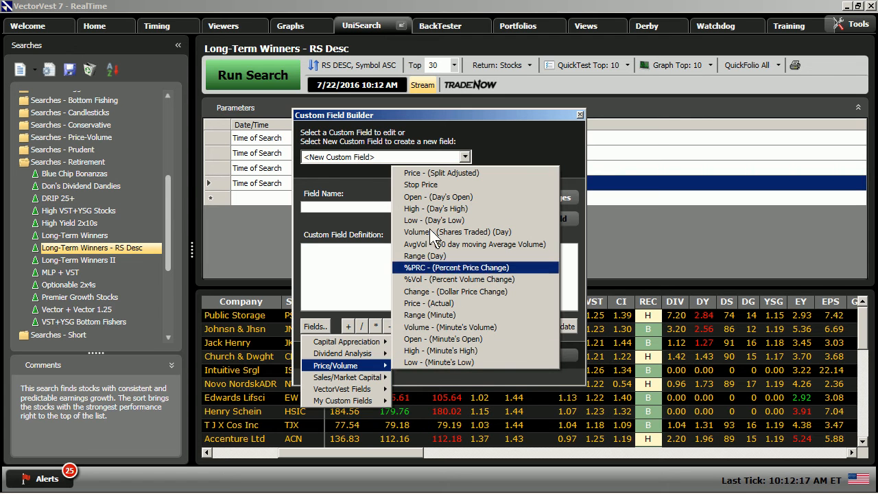
mouse_move(441, 173)
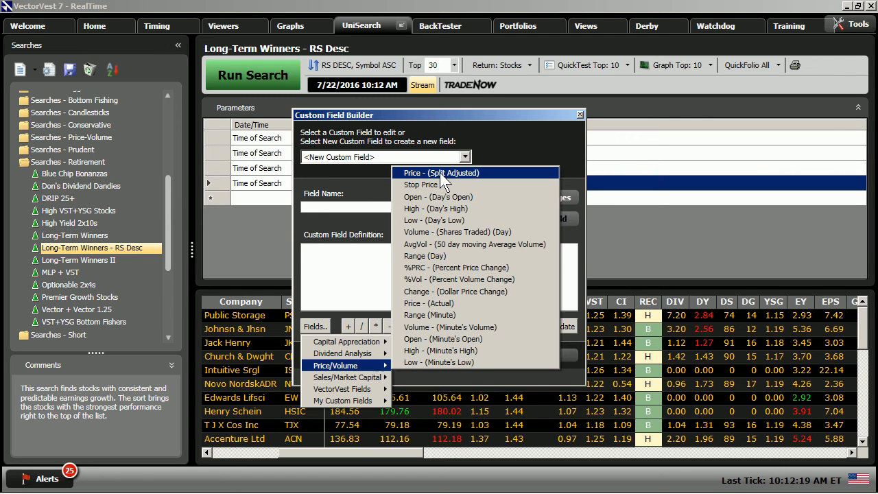
left_click(441, 172)
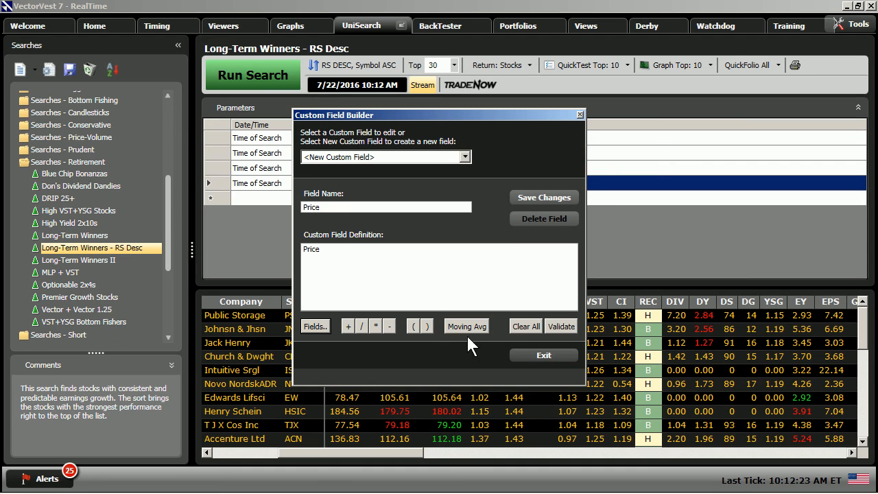
left_click(466, 326)
type("150")
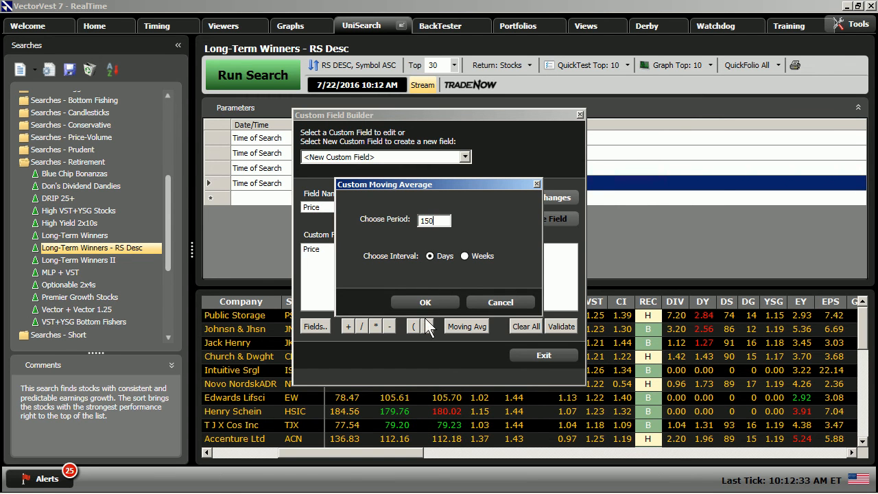
left_click(425, 303)
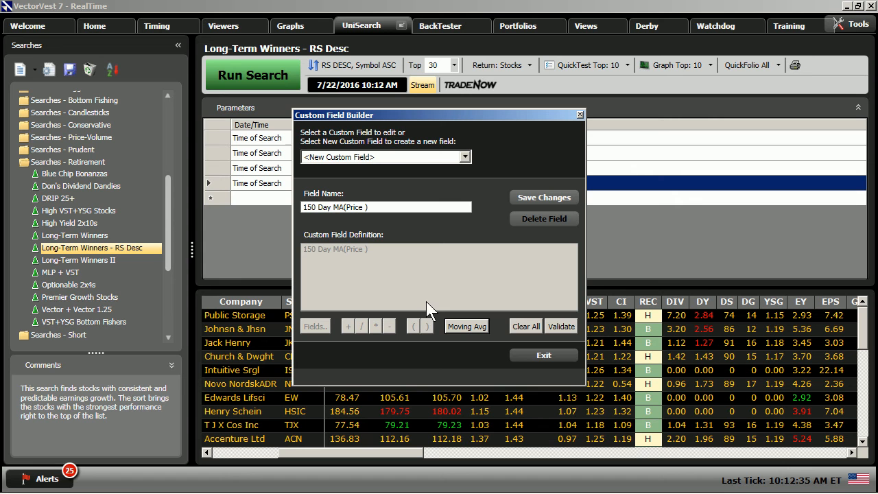
mouse_move(490, 291)
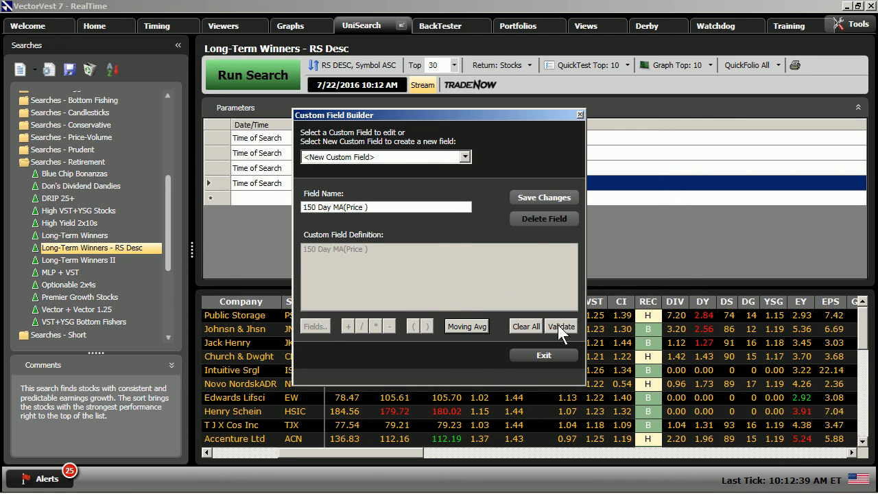
left_click(560, 326)
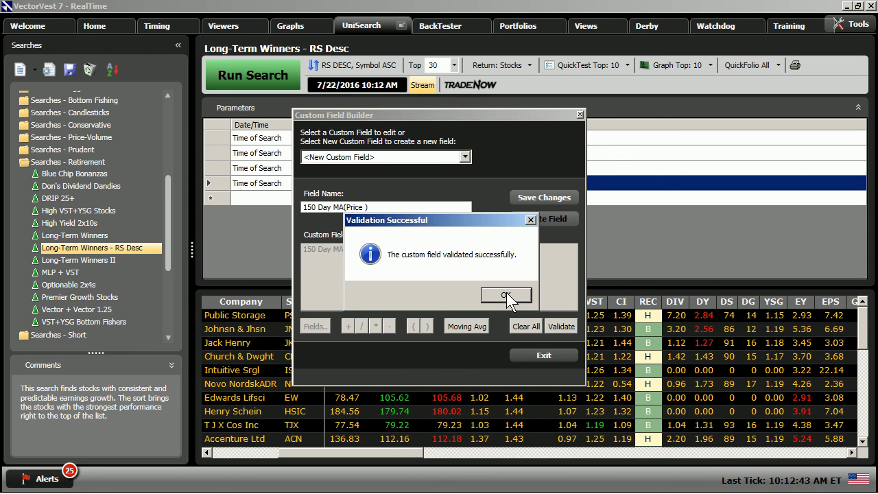
Try saving the field, dismiss the name-exists warning, and exit the builder unsaved
left_click(507, 295)
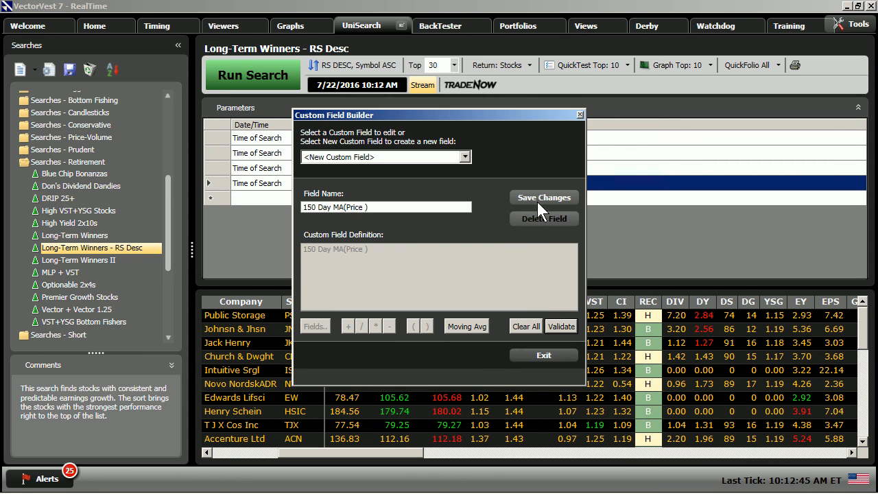
left_click(544, 198)
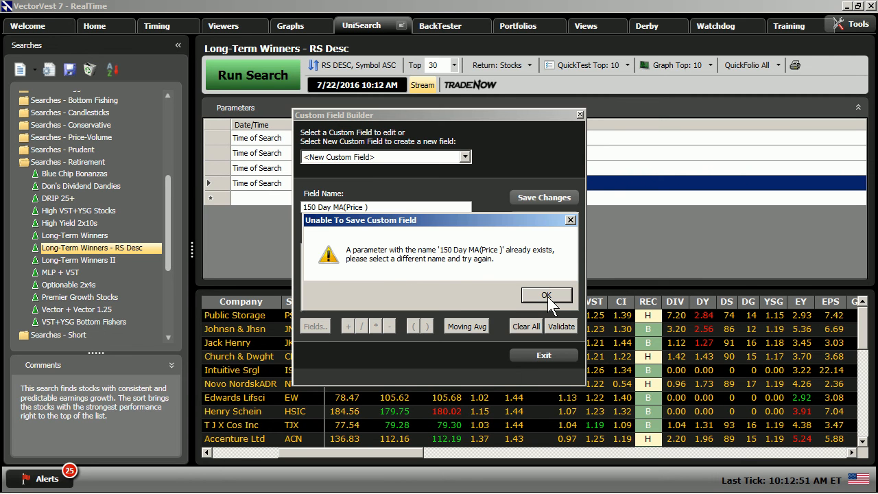
left_click(546, 295)
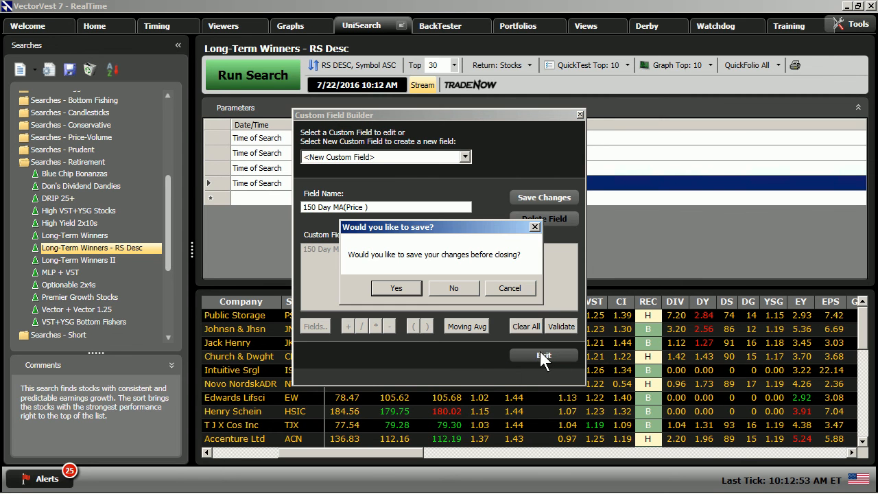
left_click(453, 287)
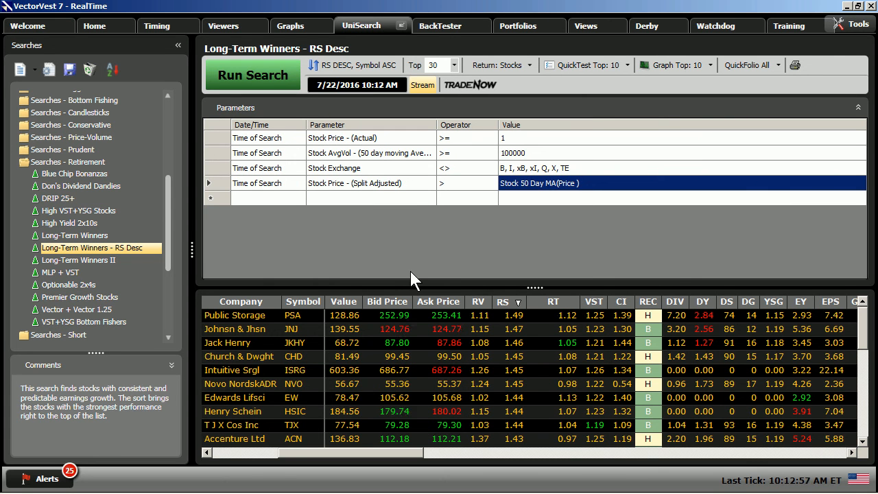
mouse_move(573, 201)
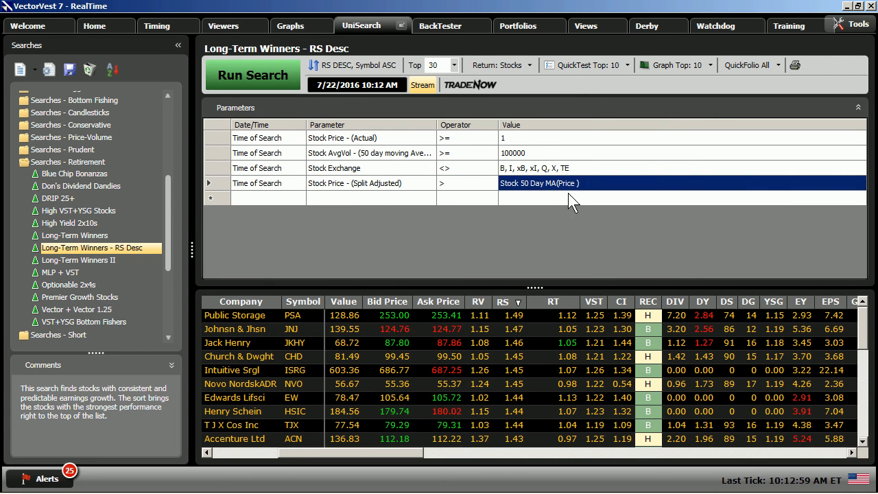
Add a criterion: 50 Day MA(Price) greater than the custom 150 Day MA(Price)
left_click(392, 272)
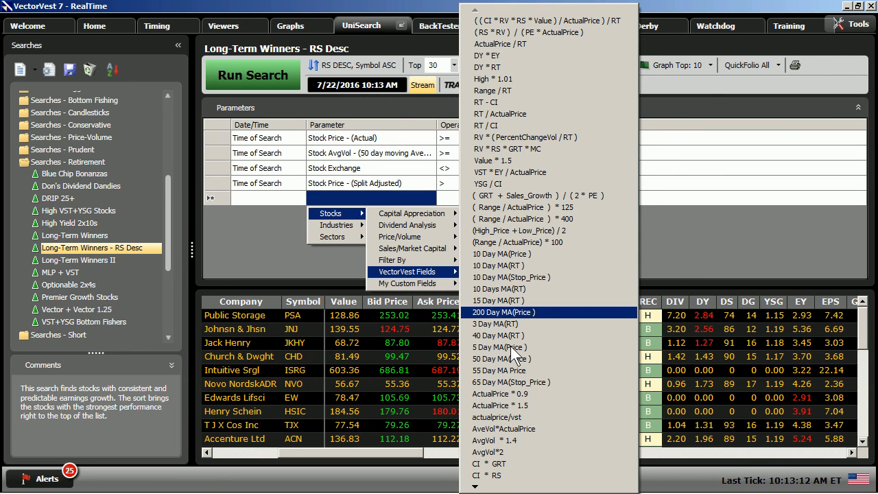
left_click(503, 359)
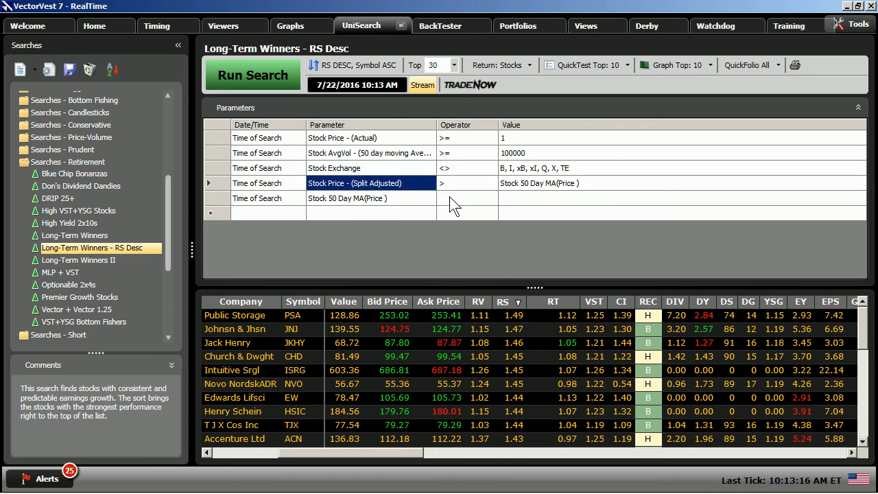
left_click(466, 198)
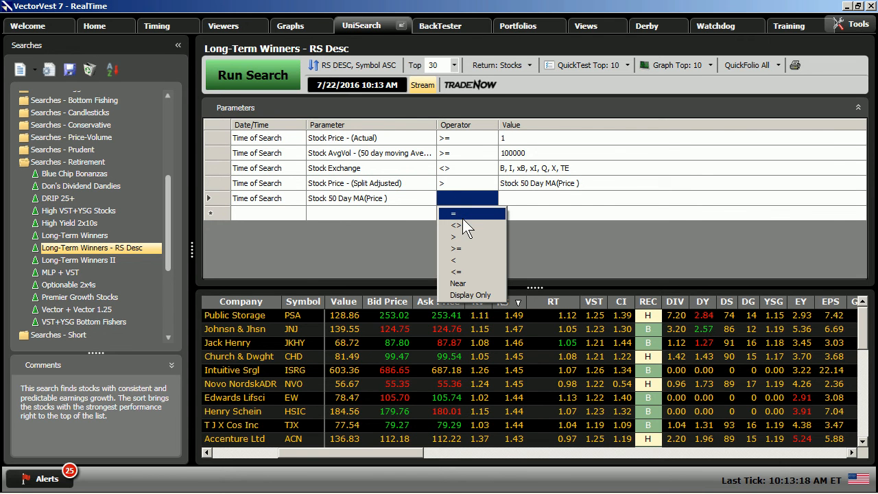
left_click(454, 236)
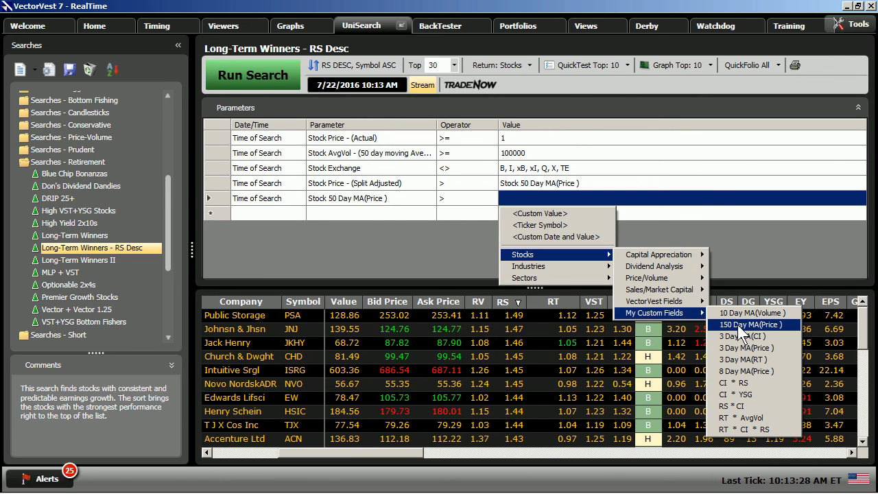
left_click(754, 325)
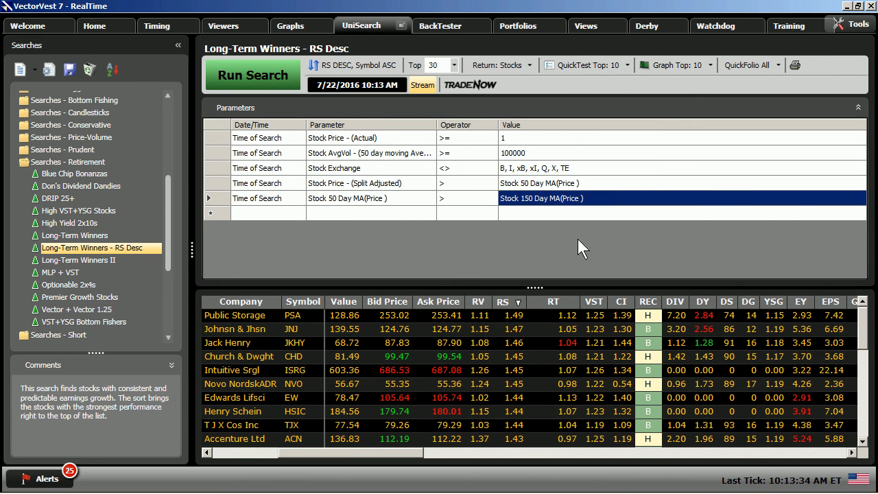
mouse_move(398, 234)
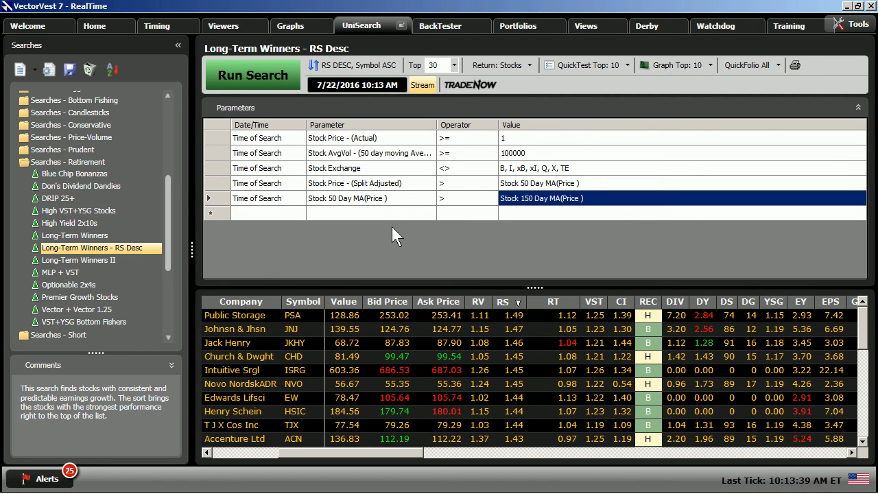
Add a criterion: Price (Actual) less than 100
left_click(371, 212)
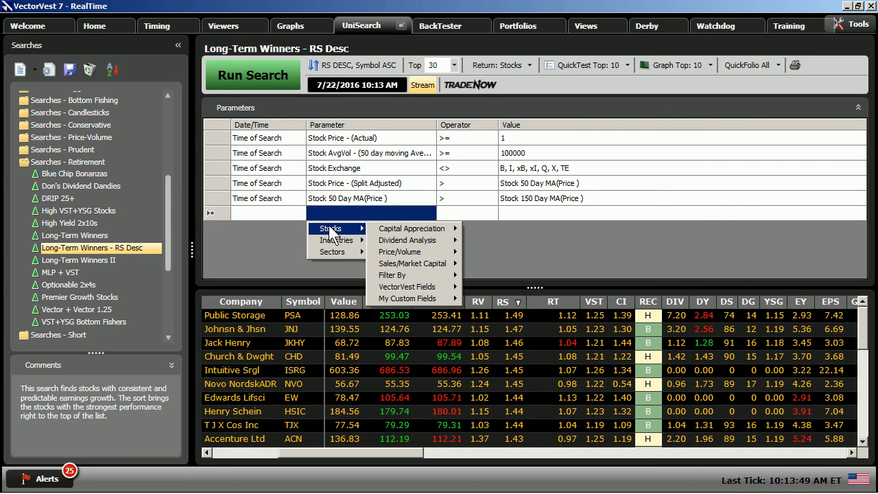
mouse_move(412, 228)
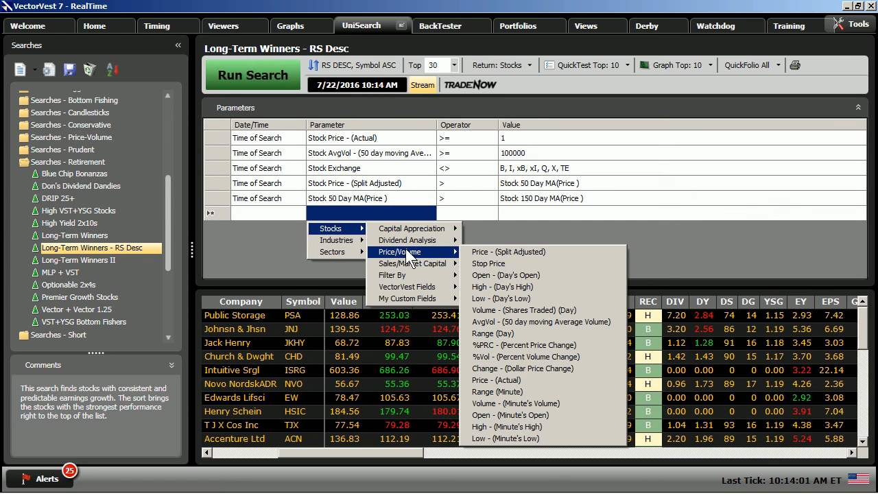
mouse_move(467, 258)
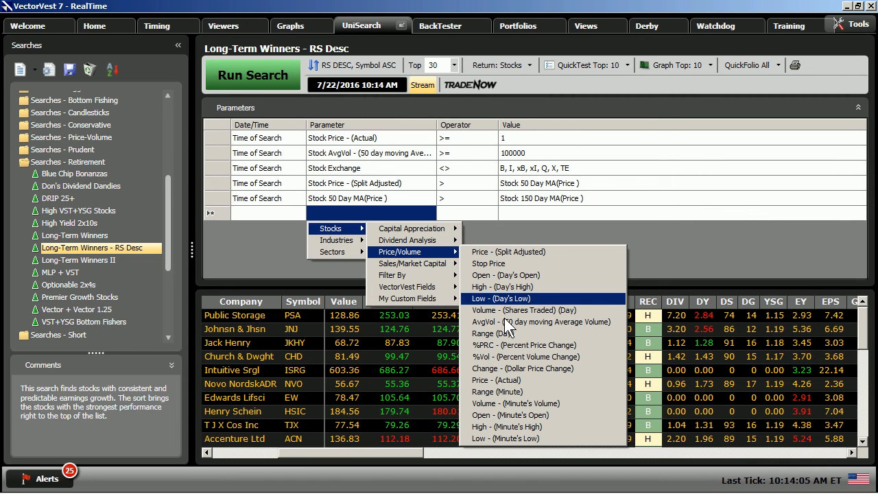
mouse_move(513, 380)
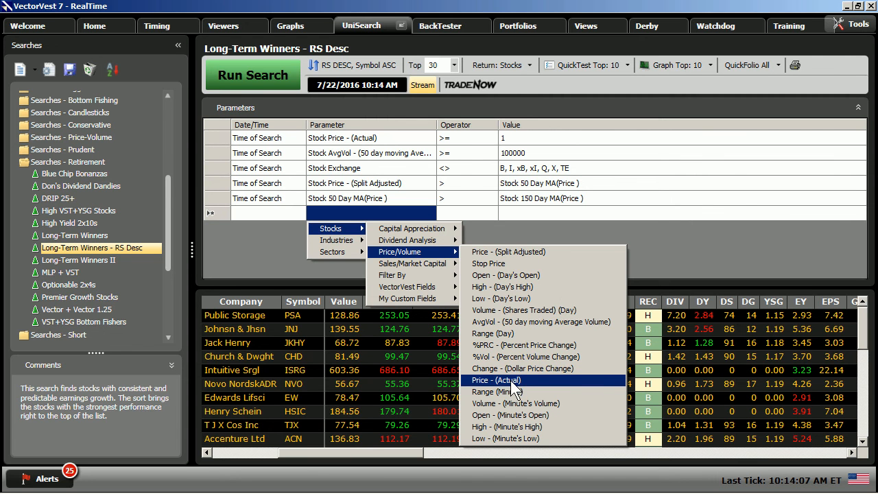
left_click(494, 380)
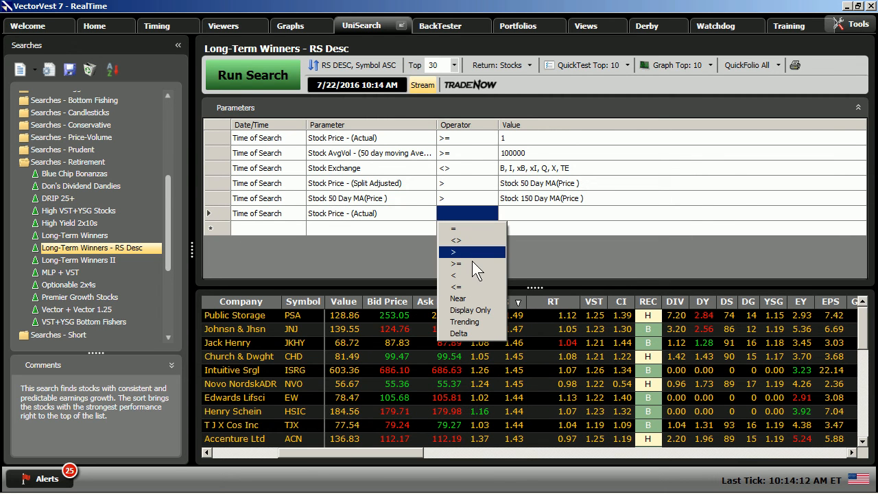
left_click(455, 275)
type("1")
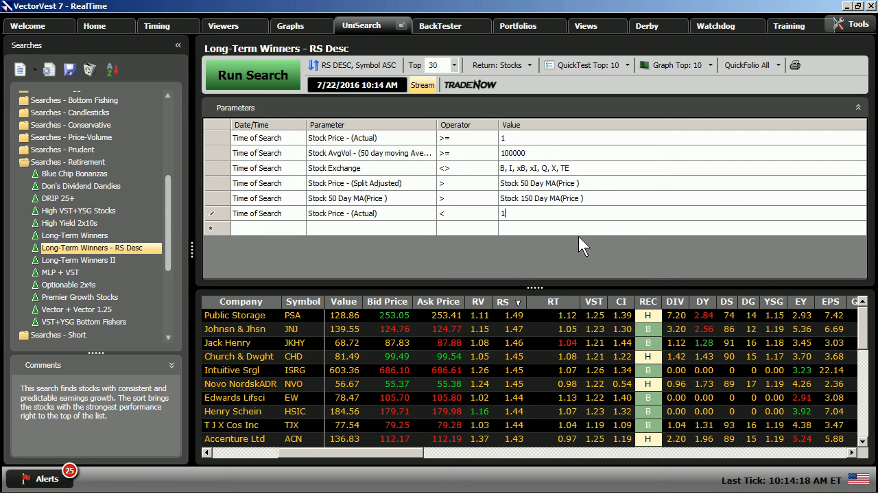
type("00")
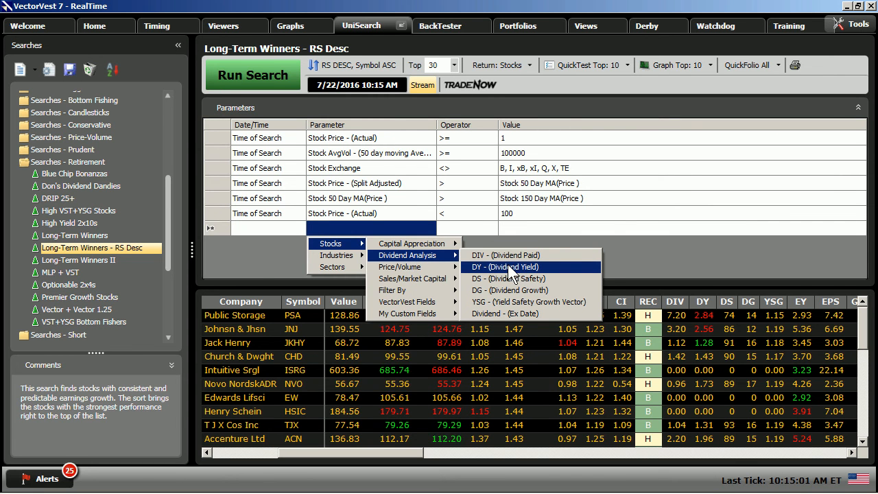
Set the Stock DY (Dividend Yield) criterion to greater than 0
left_click(505, 266)
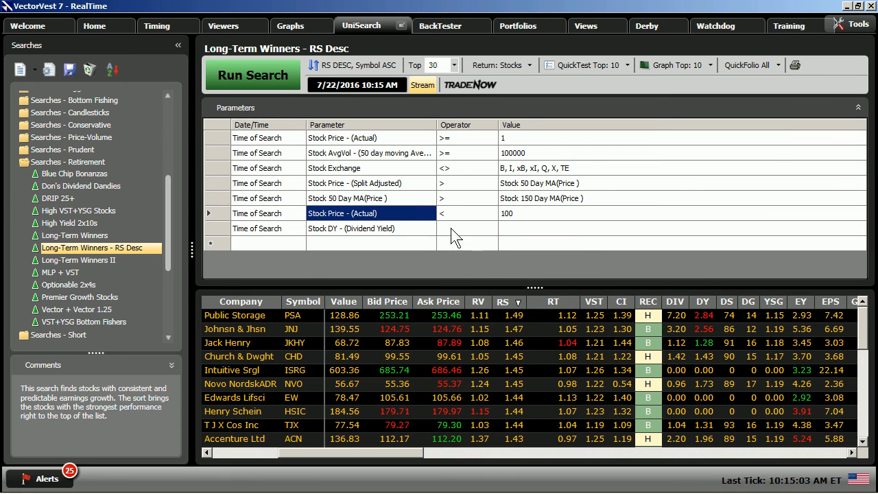
left_click(471, 228)
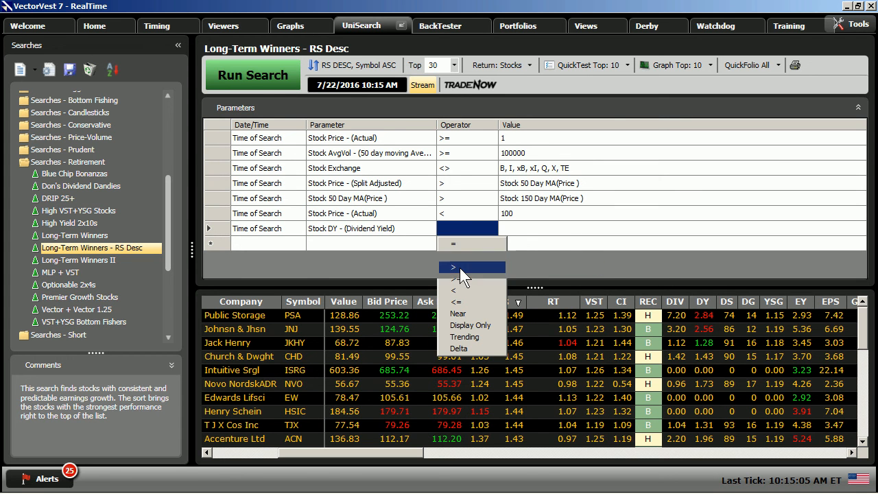
left_click(454, 268)
type("0")
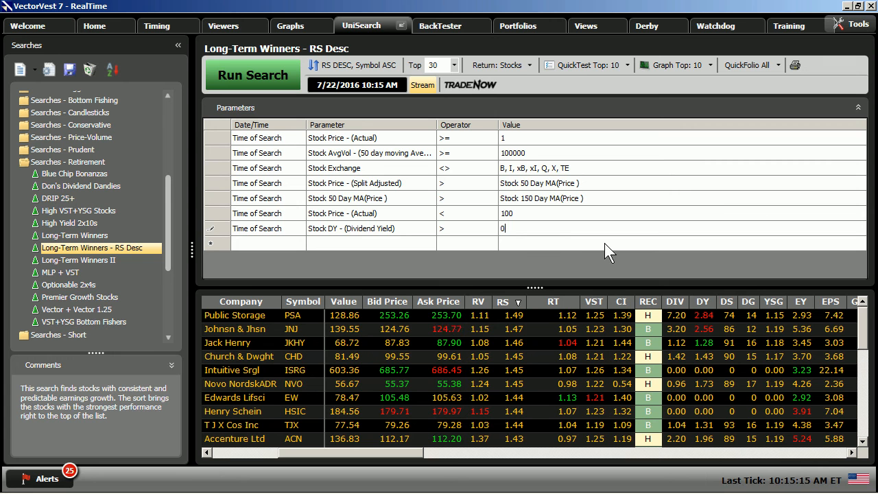
mouse_move(358, 252)
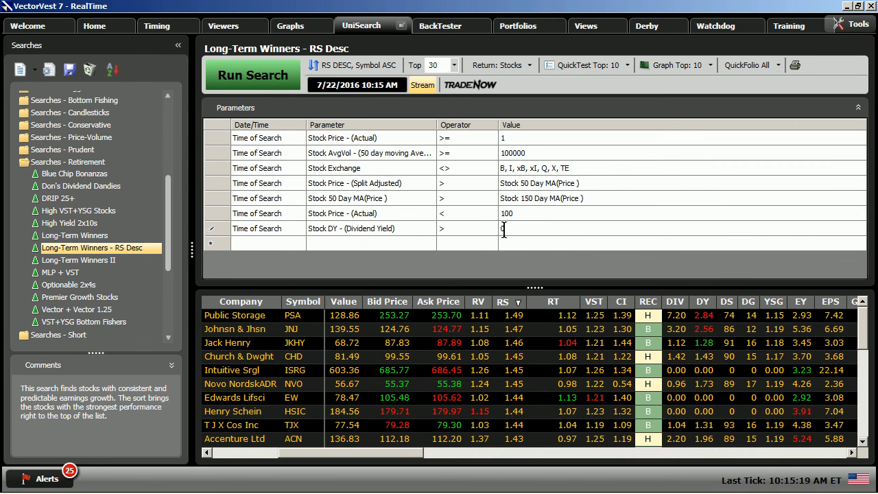
Rerun the seven-criteria search and scroll to the Price (Actual), 50 Day MA and 150 Day MA columns
left_click(253, 74)
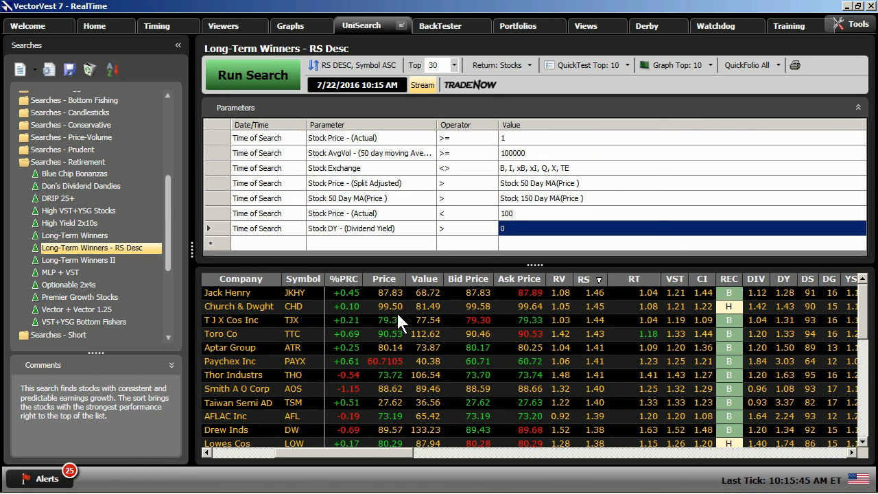
mouse_move(413, 370)
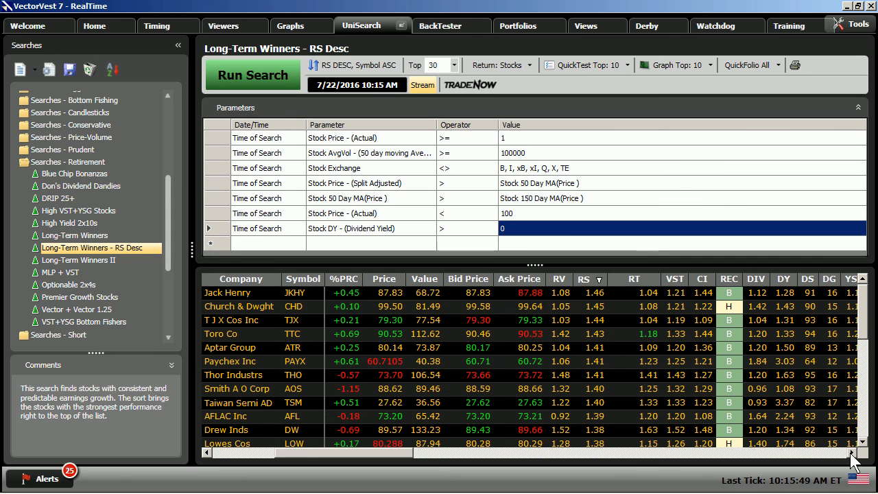
scroll("right", 3)
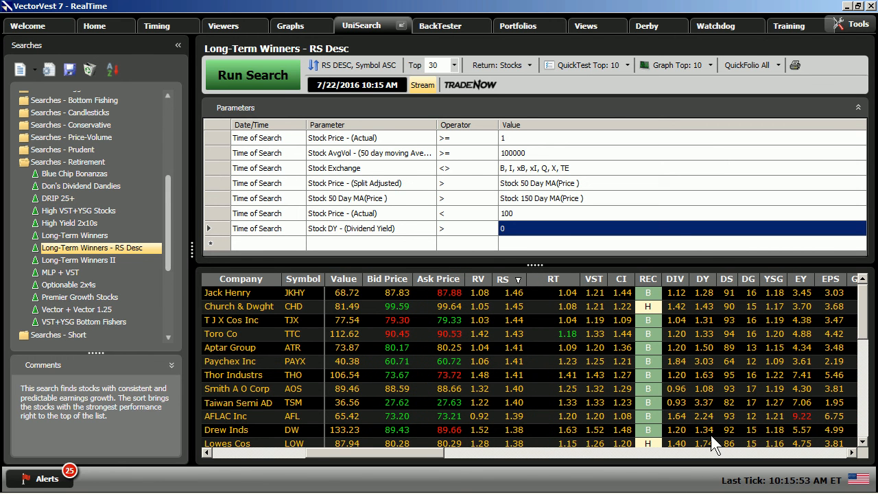
mouse_move(729, 297)
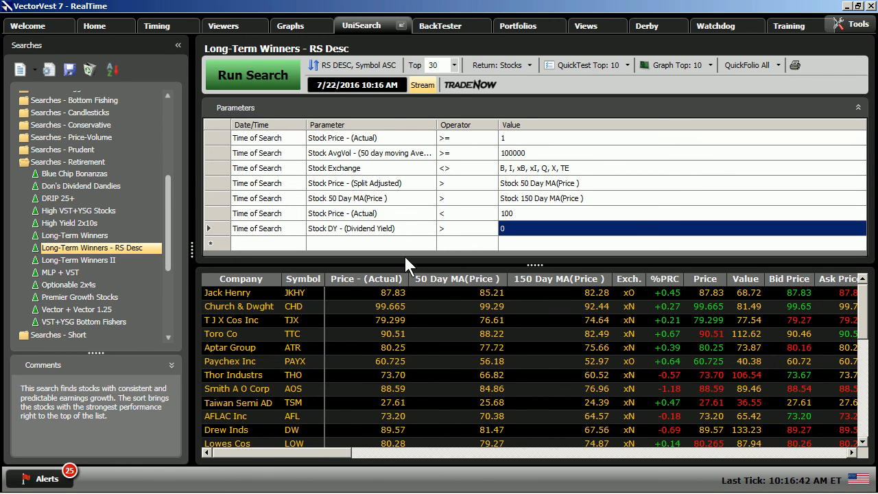
mouse_move(391, 222)
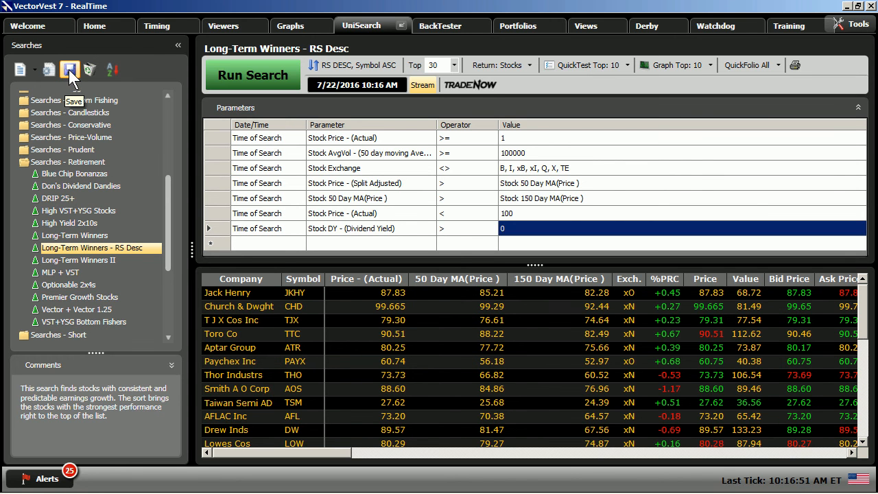
Save the edited search as 'Long-Term Winners - RS Desc Customized' under Searches - Retirement
left_click(69, 69)
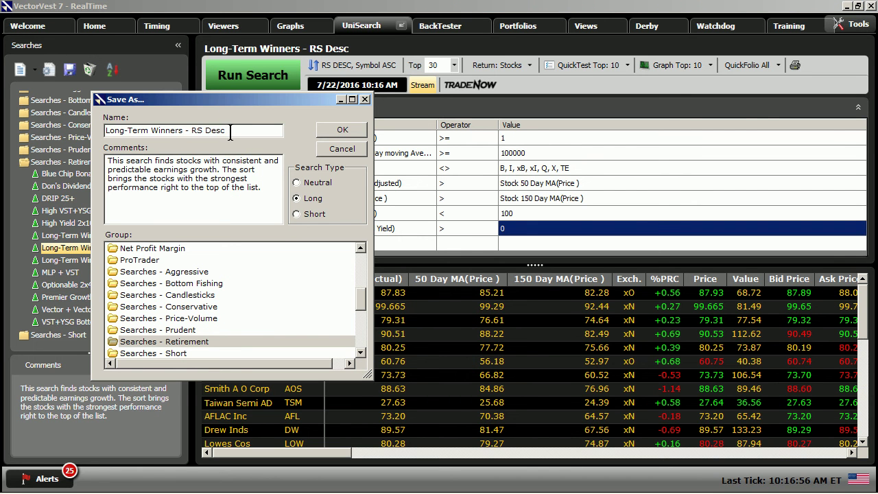
type("Cus")
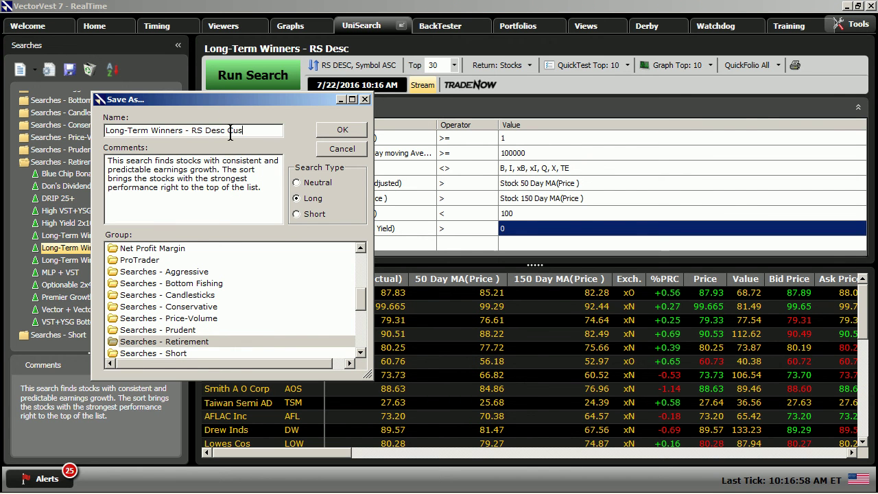
type("tomized")
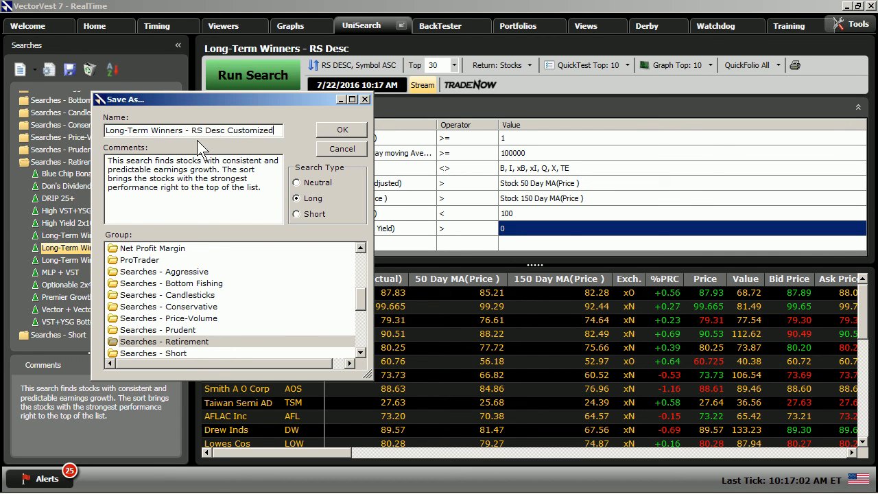
mouse_move(314, 220)
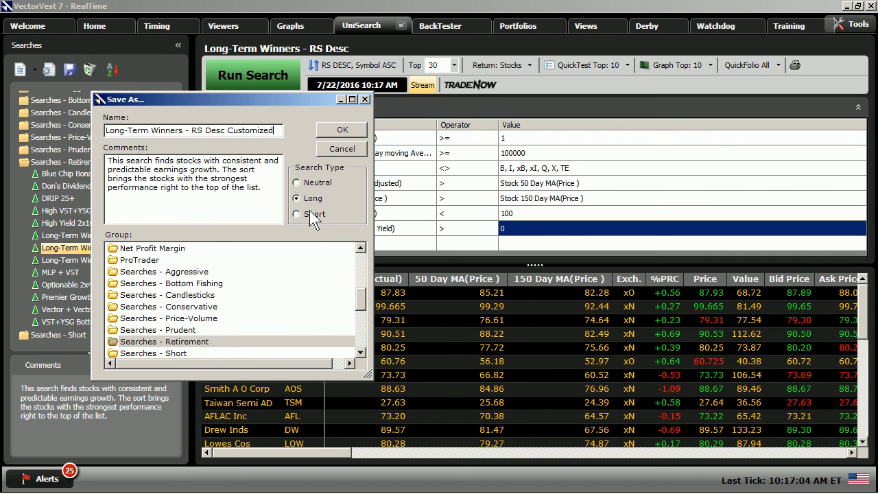
mouse_move(140, 364)
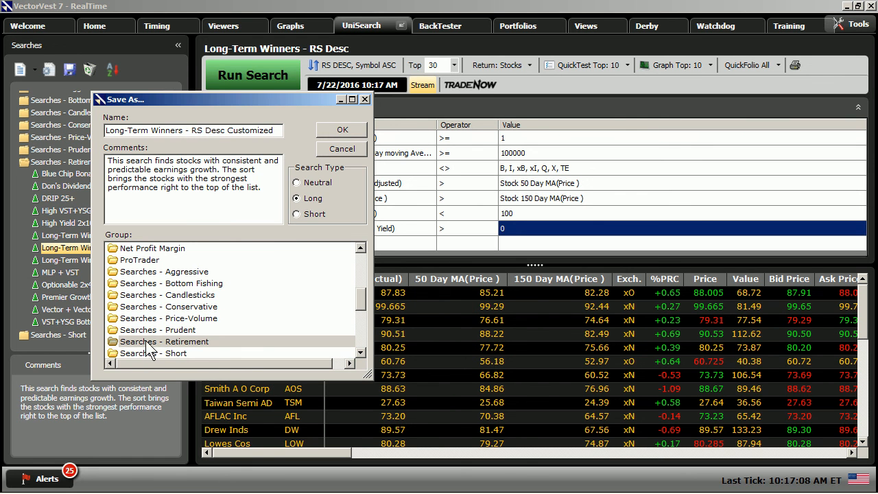
left_click(341, 130)
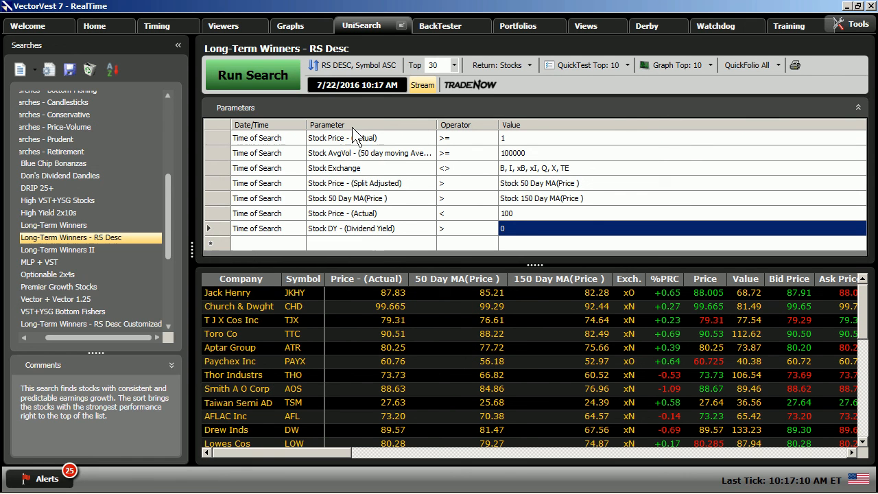
scroll("down", 3)
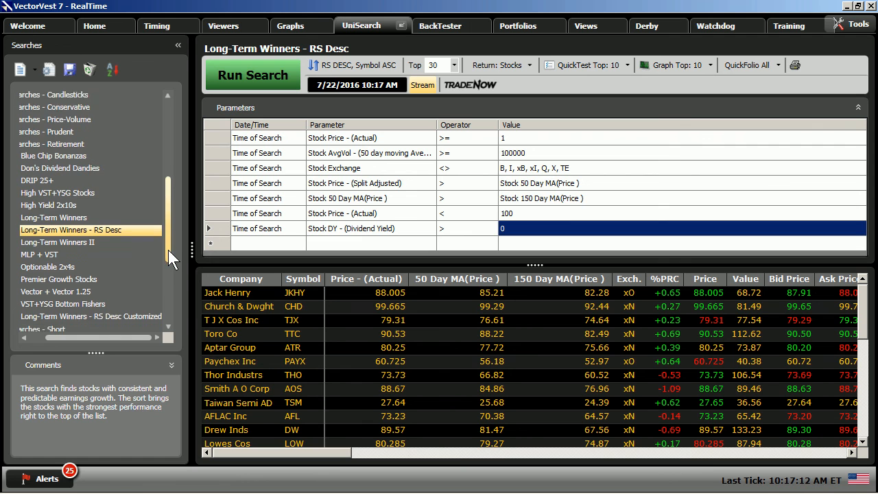
scroll("down", 3)
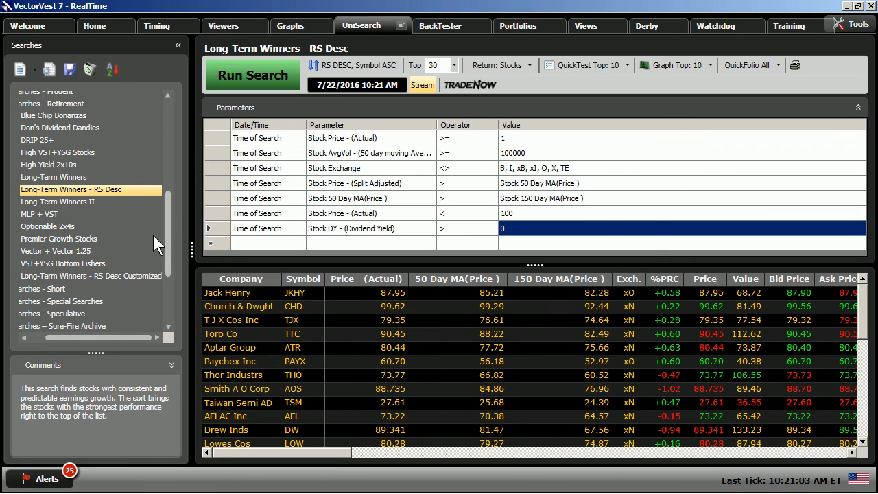
mouse_move(133, 299)
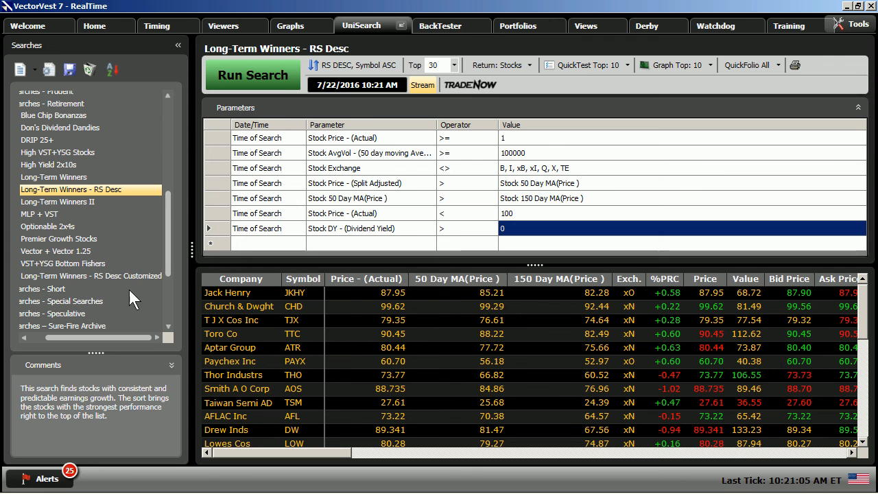
mouse_move(451, 26)
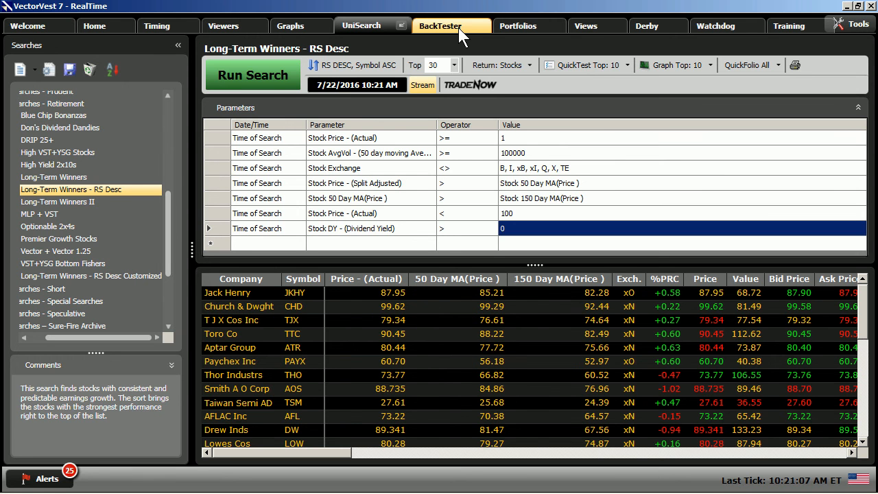
Open My BackTests to see the Long-Term Winners - RS Desc Baseline test and equity graph
left_click(440, 26)
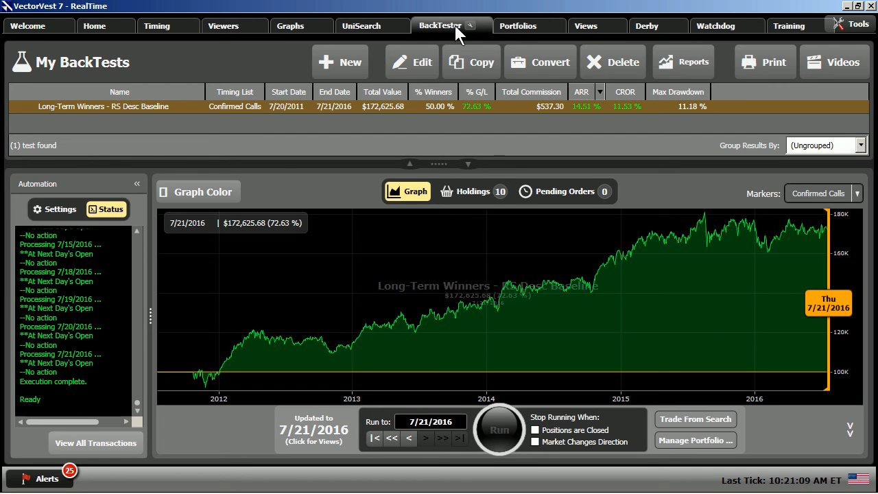
mouse_move(96, 127)
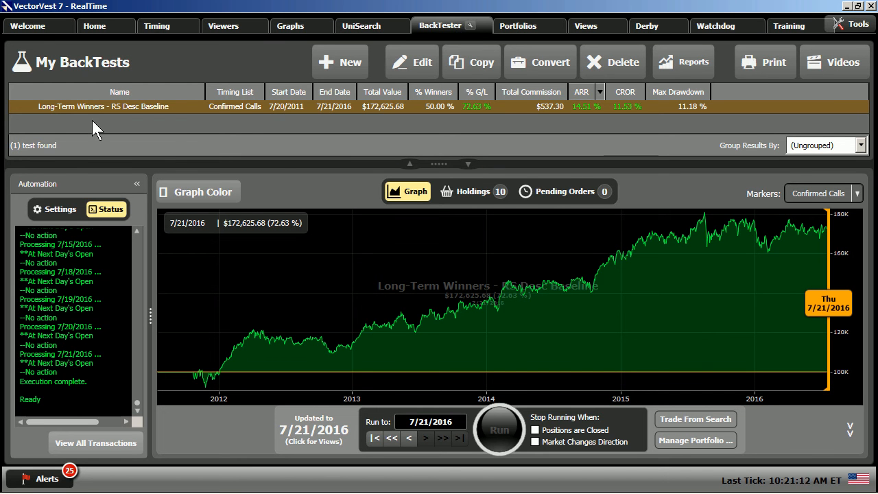
mouse_move(132, 120)
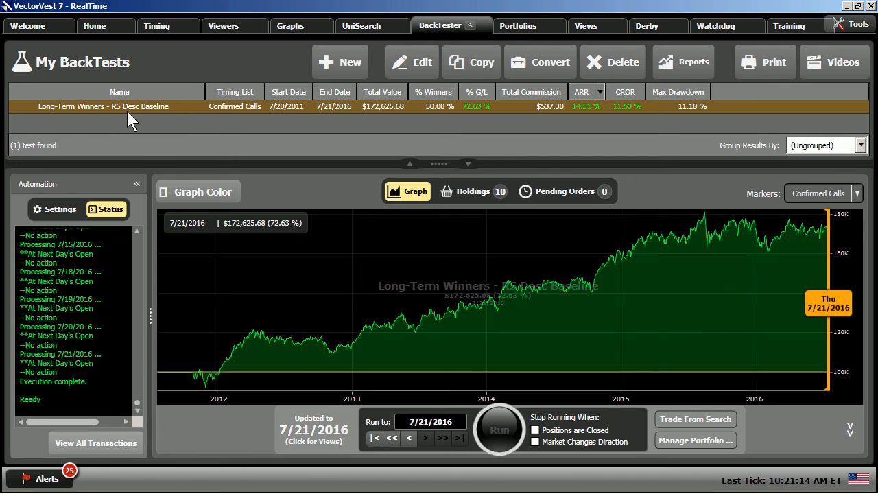
mouse_move(163, 122)
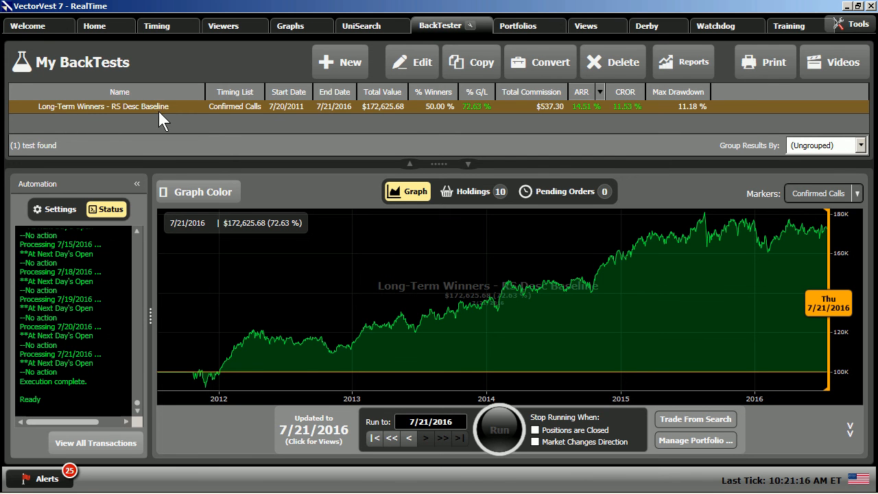
mouse_move(420, 131)
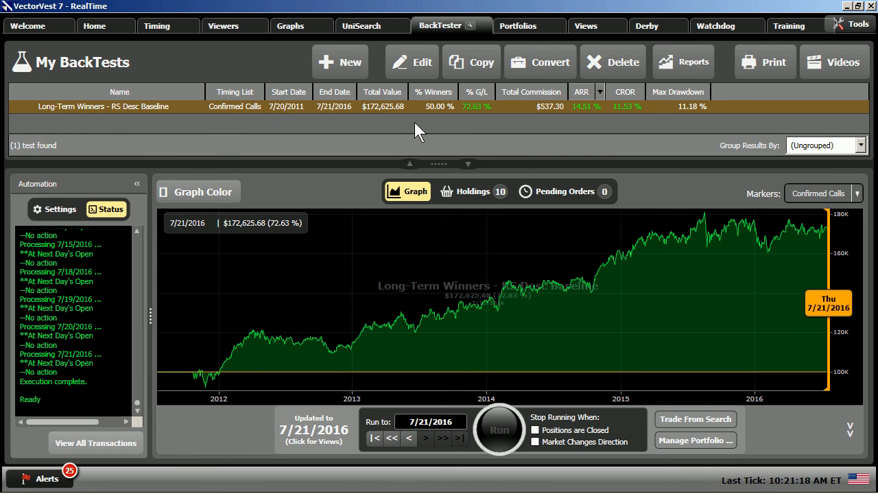
mouse_move(442, 132)
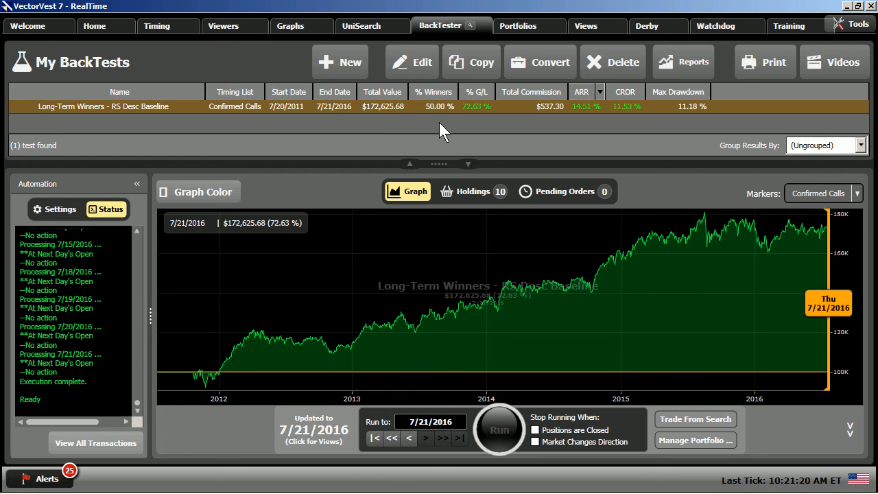
mouse_move(402, 120)
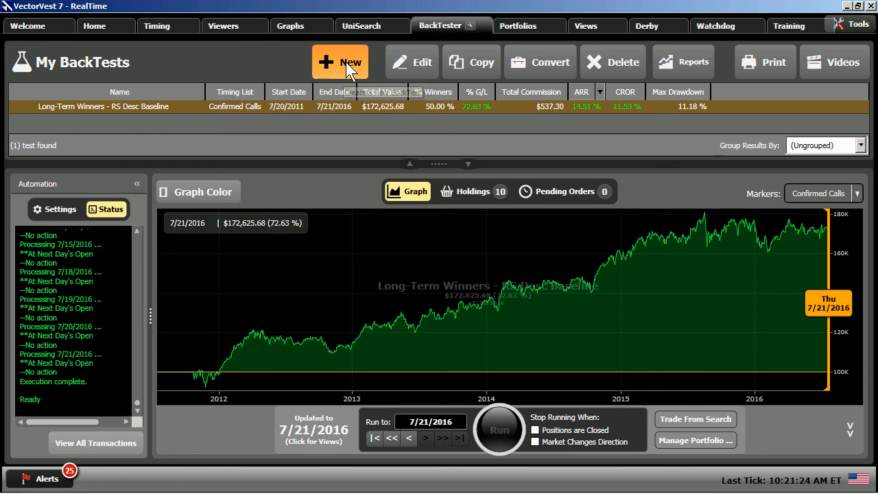
Create BackTest1 using the existing Long-Term Winners - RS Desc trading system
left_click(339, 61)
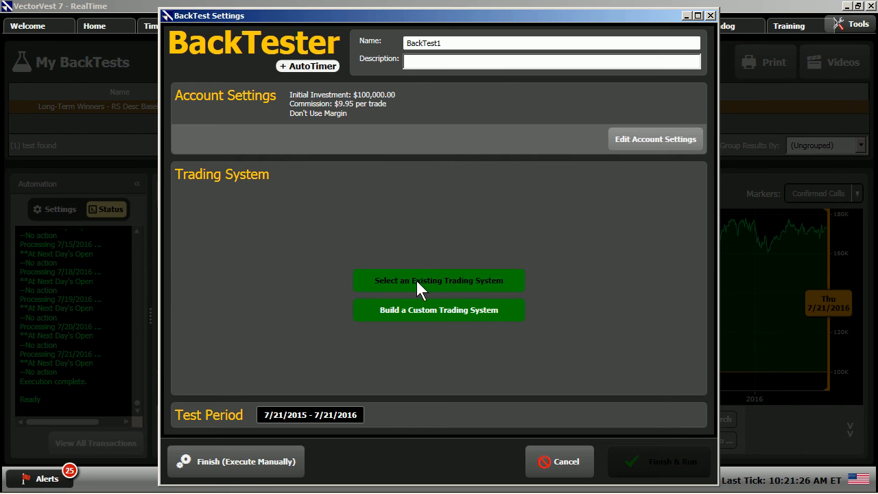
mouse_move(431, 287)
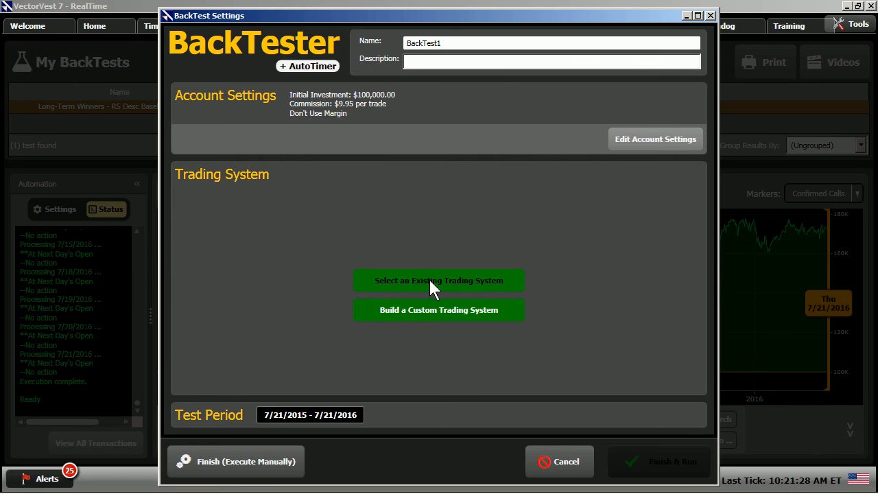
left_click(438, 280)
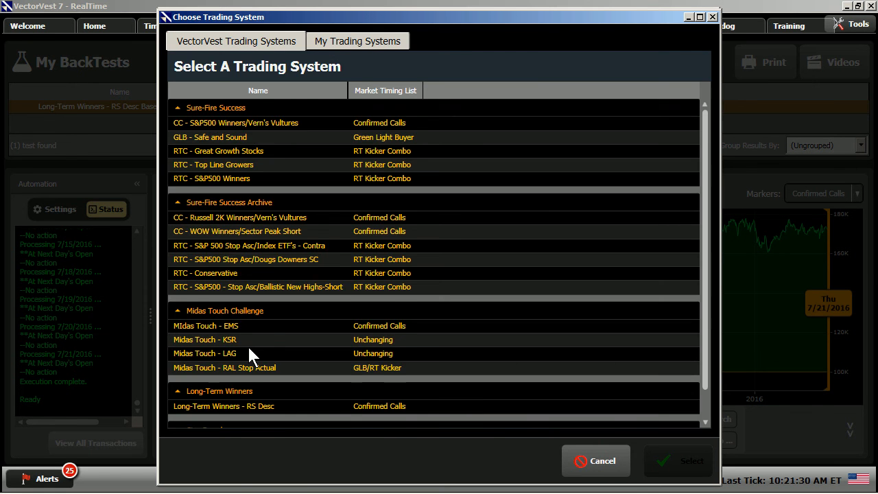
scroll("down", 3)
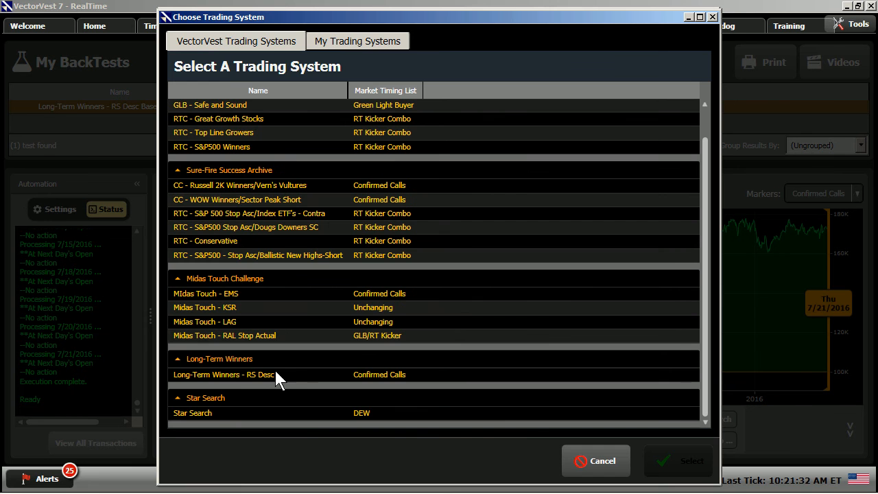
left_click(223, 375)
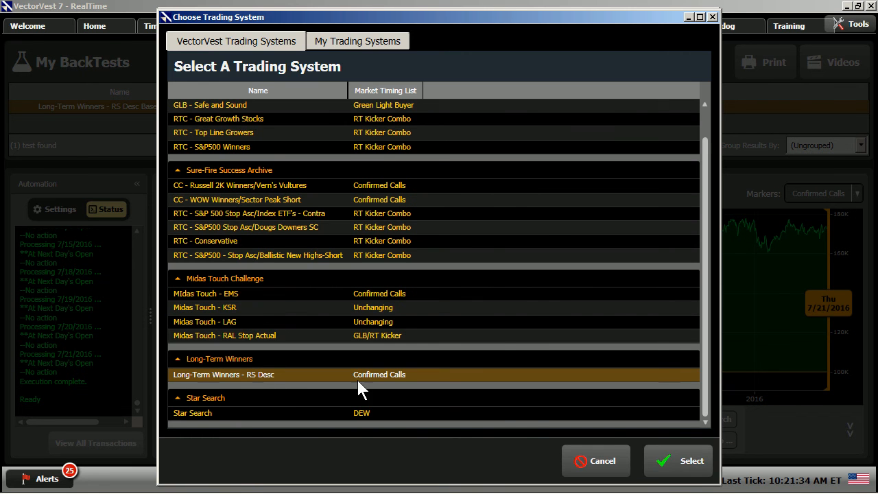
left_click(678, 460)
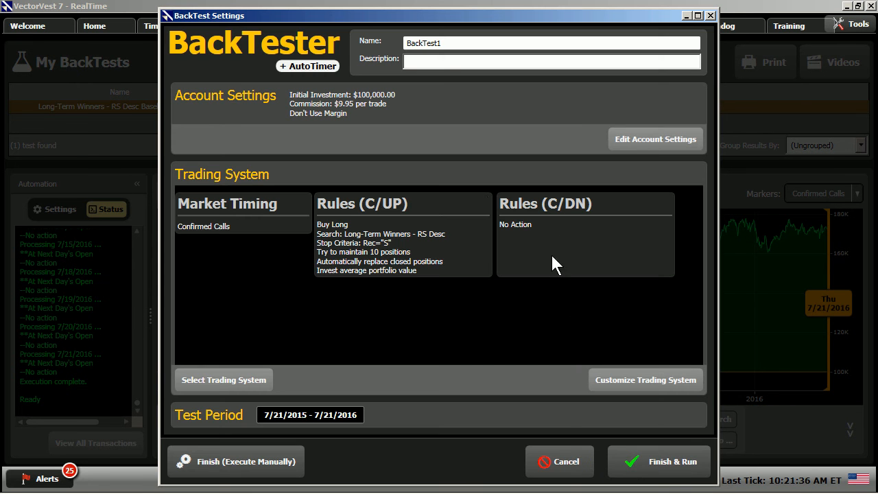
mouse_move(343, 288)
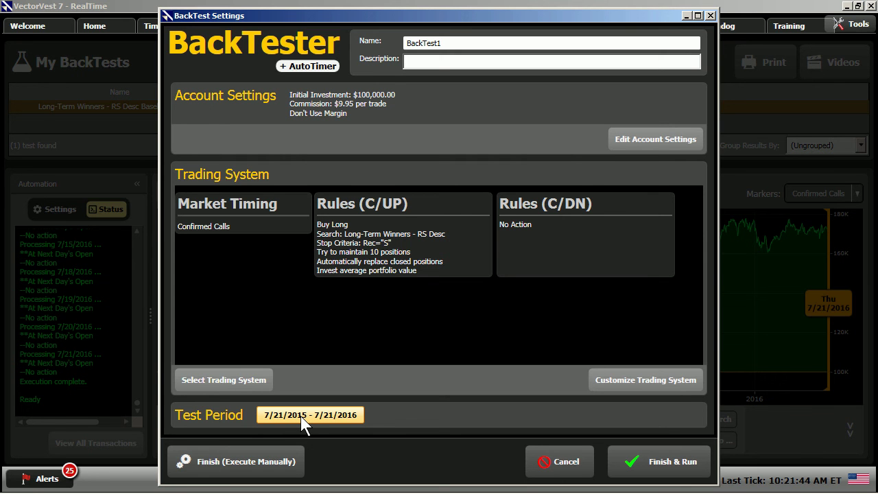
Move BackTest1's start date to July 20, 2011, keeping the 7/21/2016 end date
left_click(309, 414)
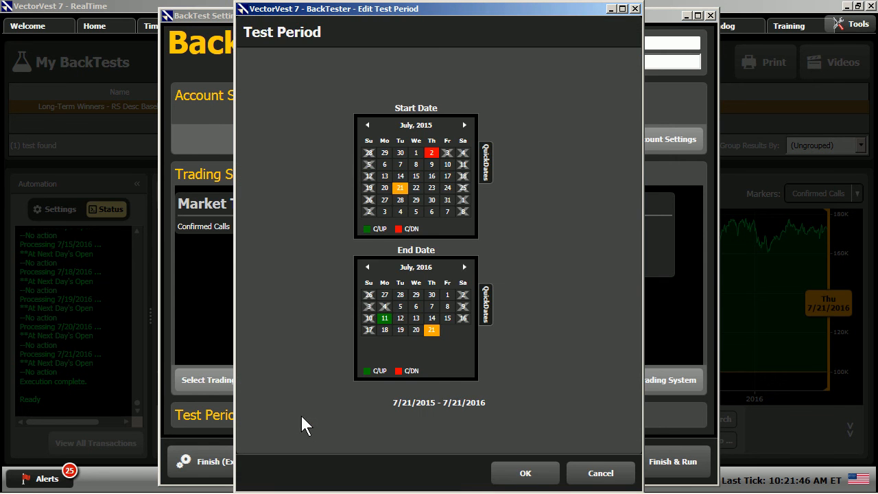
mouse_move(554, 163)
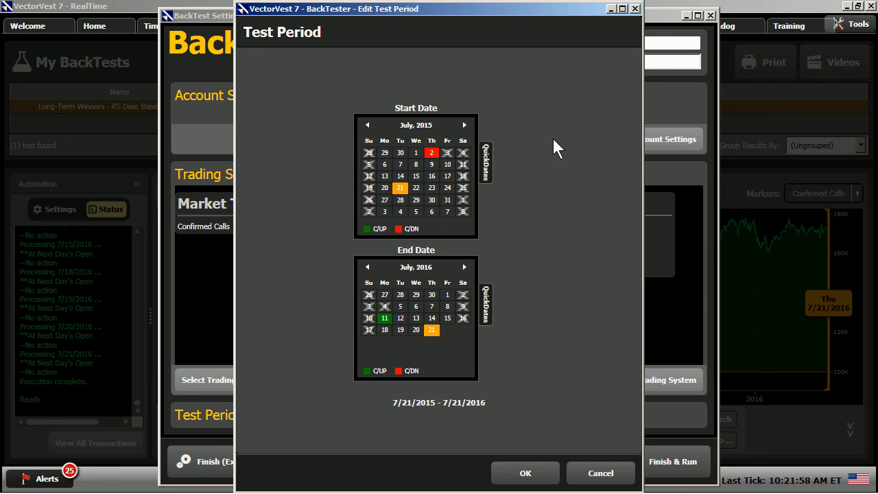
left_click(416, 125)
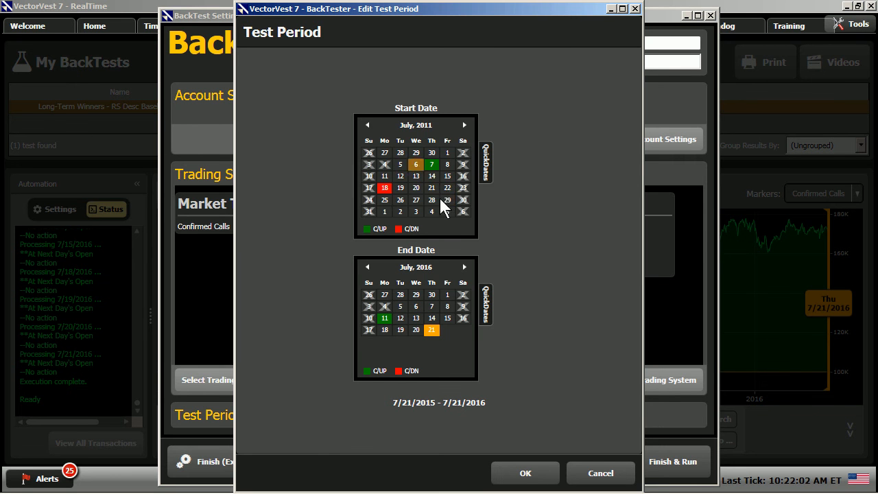
left_click(416, 188)
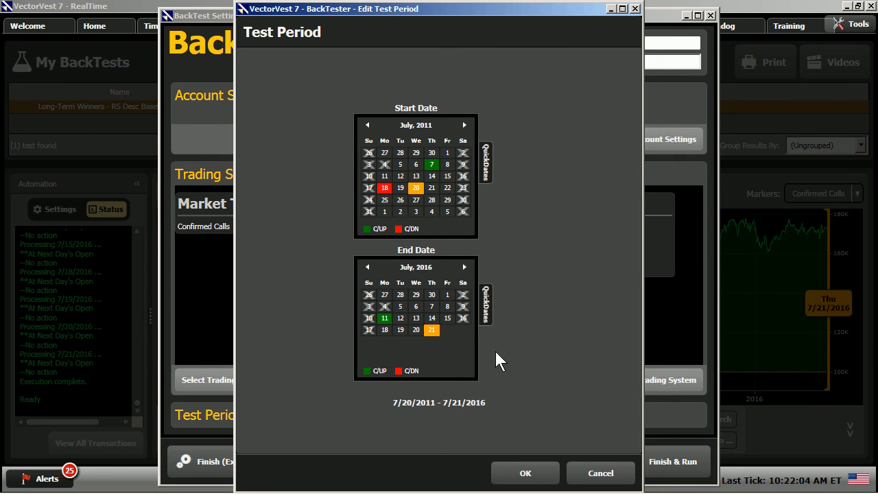
left_click(525, 473)
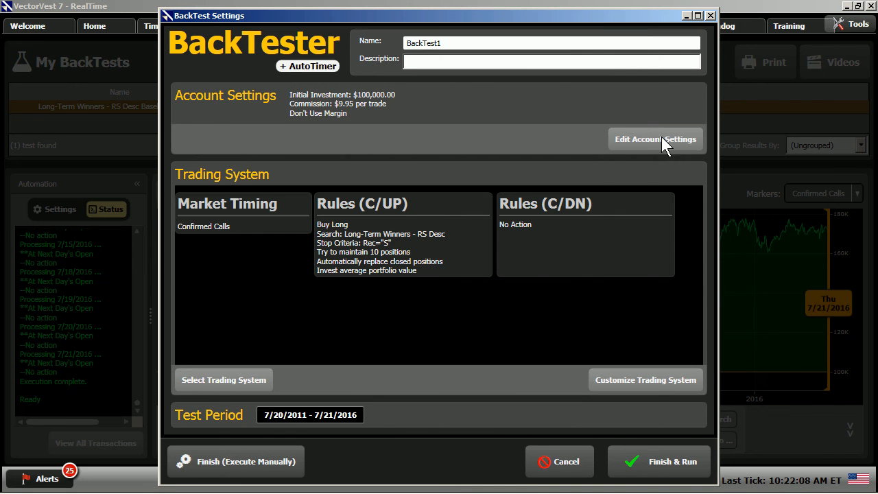
Run the Baseline backtest and view its results: $172,625.68, up 72.63%
left_click(658, 461)
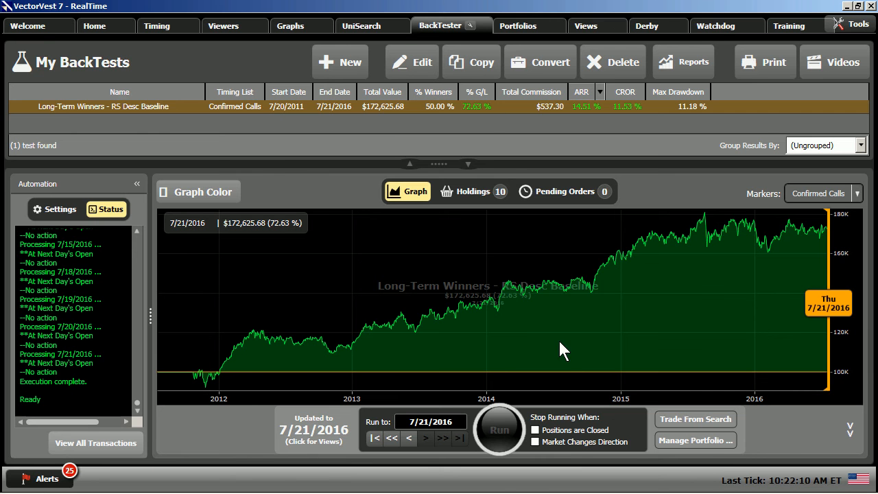
mouse_move(140, 120)
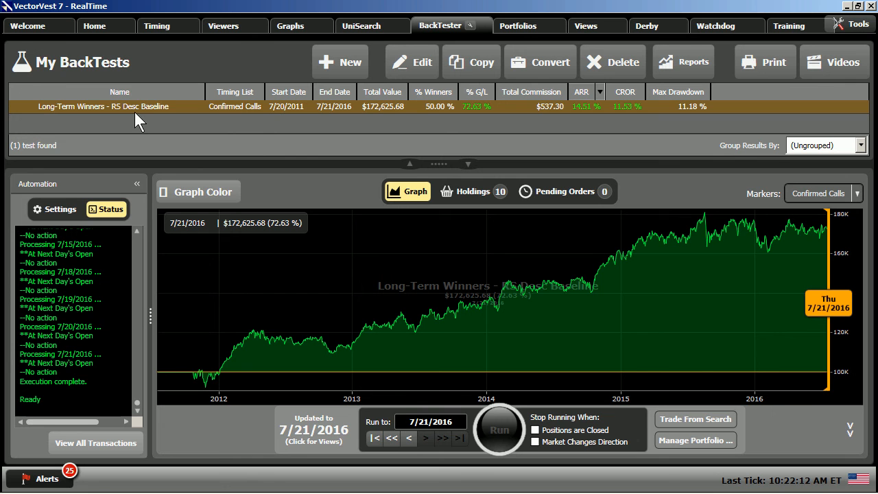
mouse_move(292, 120)
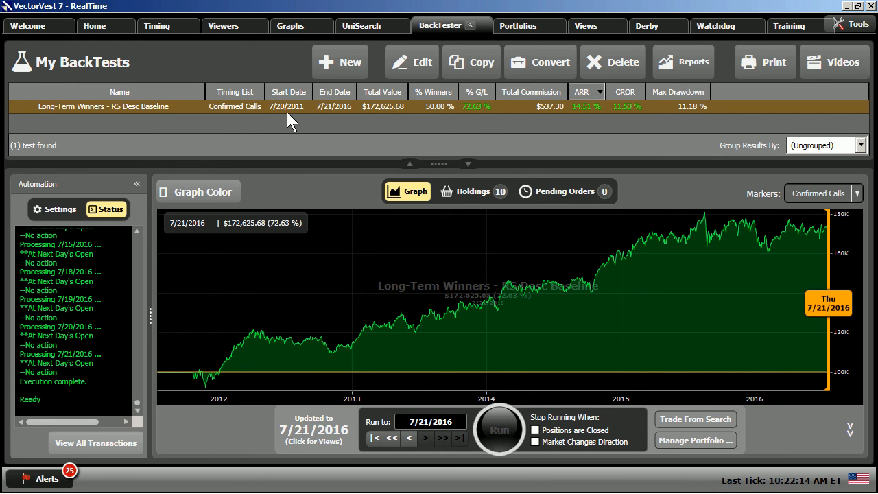
mouse_move(343, 116)
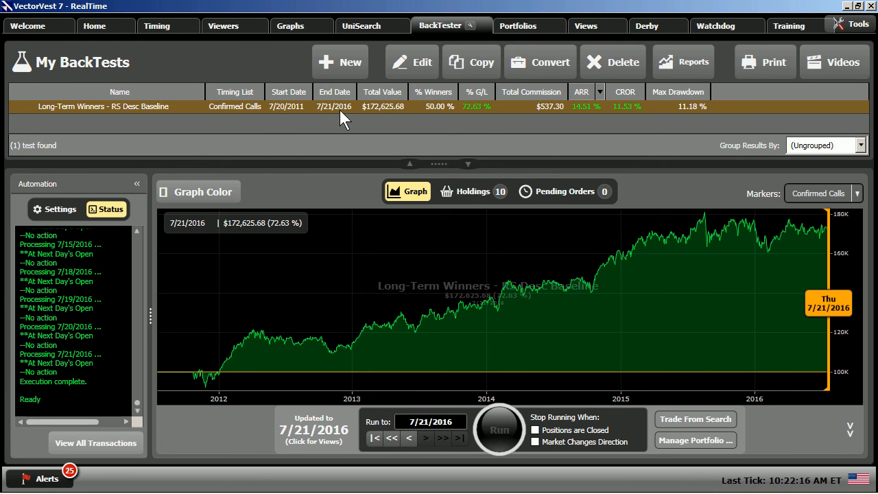
mouse_move(475, 118)
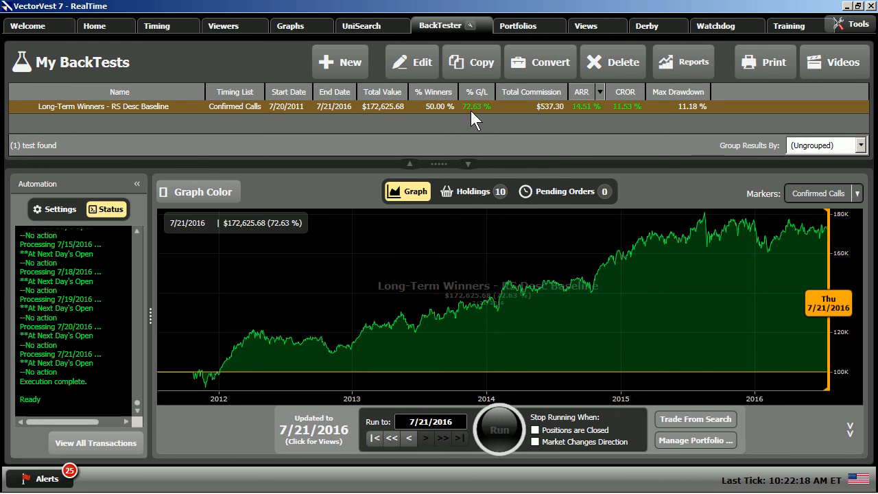
mouse_move(433, 131)
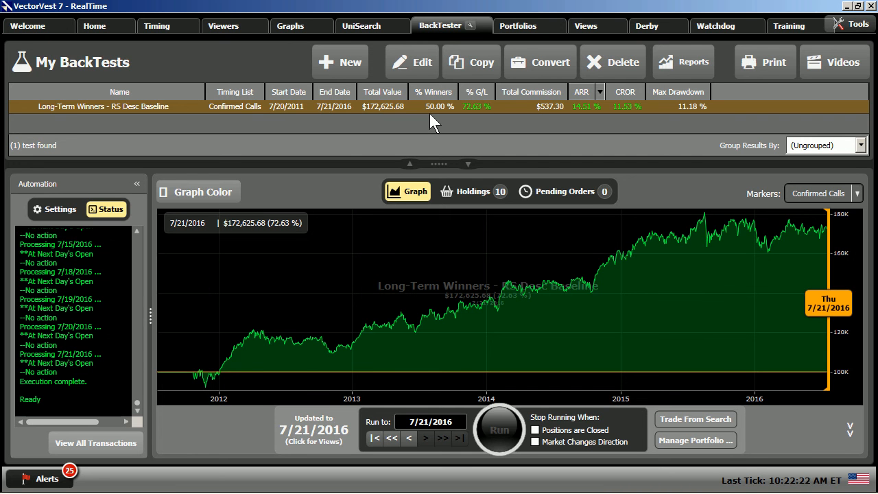
mouse_move(551, 122)
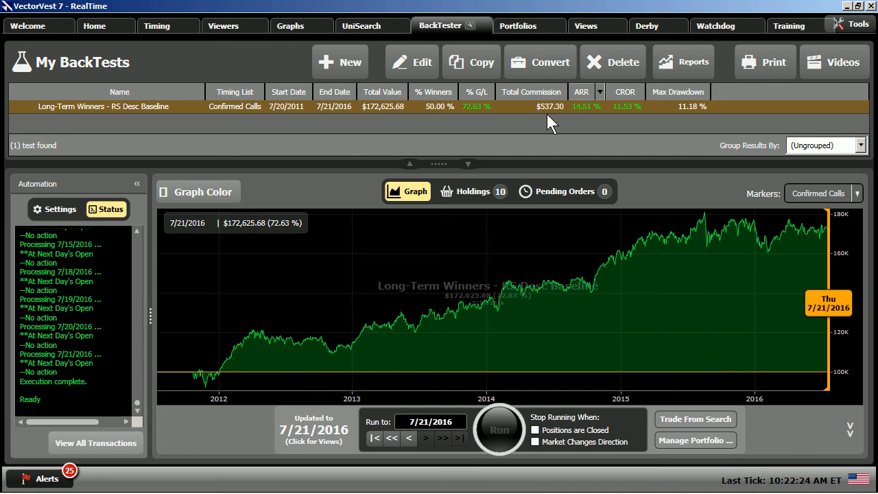
mouse_move(557, 124)
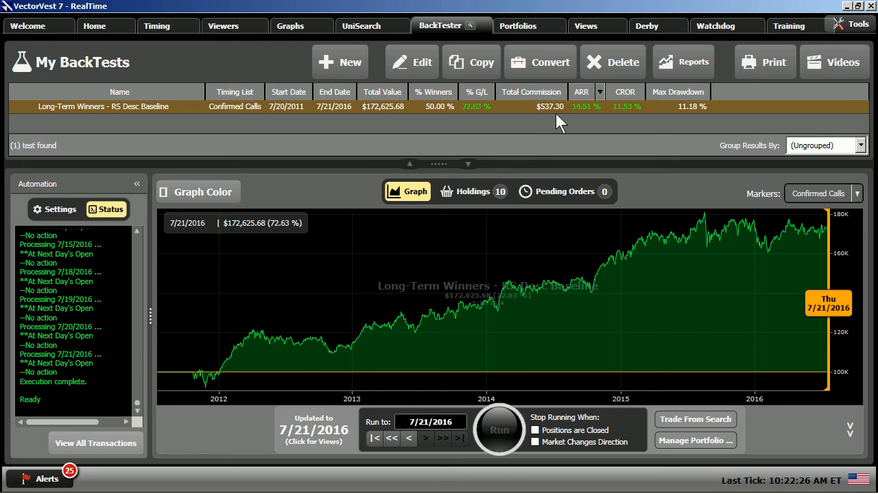
mouse_move(584, 123)
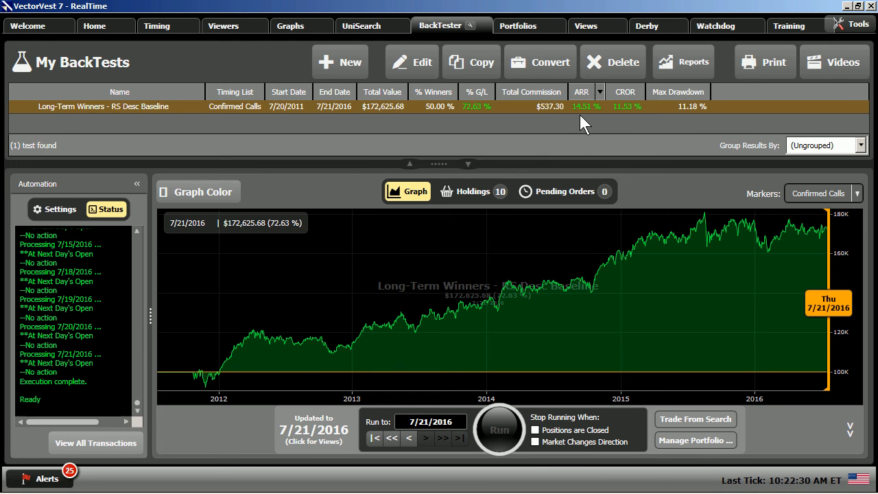
mouse_move(632, 120)
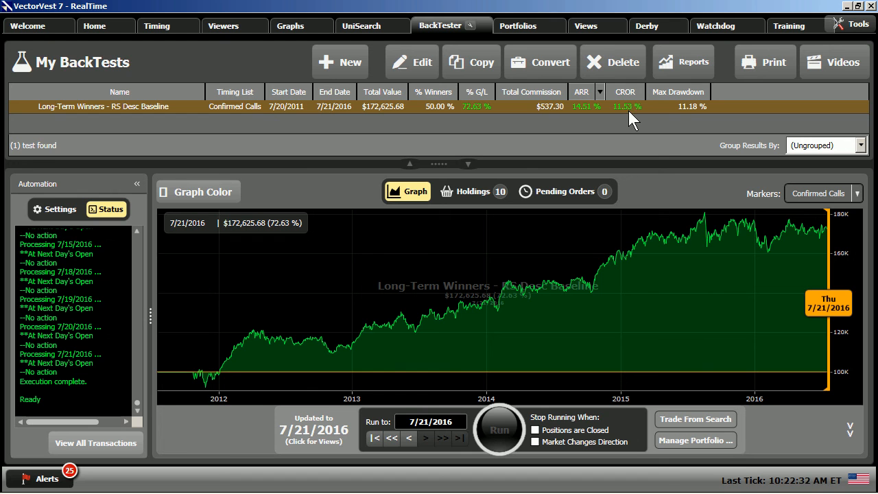
mouse_move(693, 120)
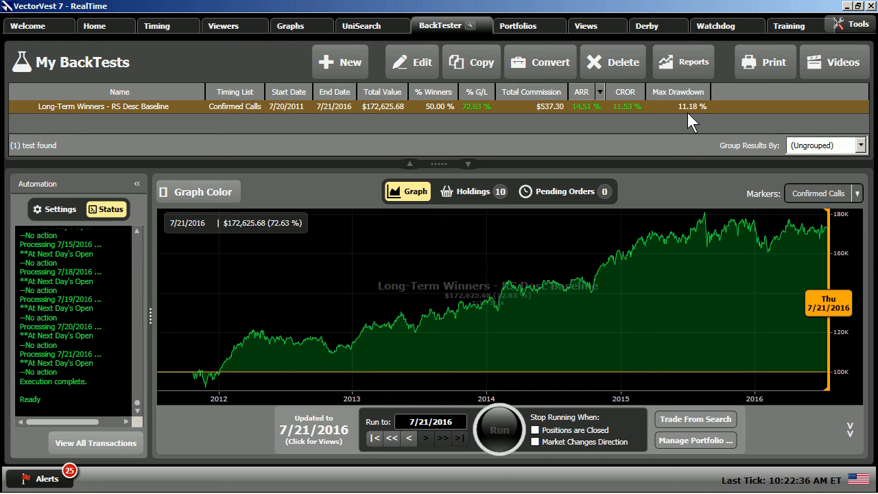
mouse_move(584, 125)
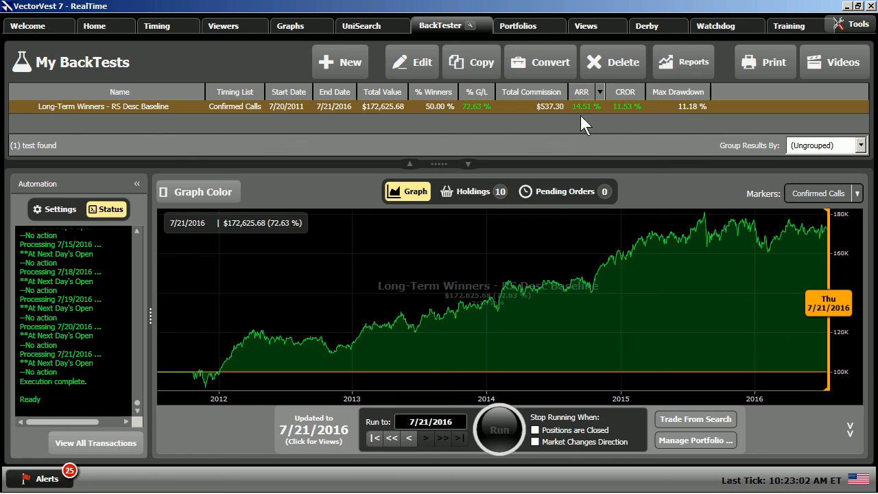
Copy the Baseline backtest, confirm C/UP rules use the Customized search, then run it
left_click(471, 62)
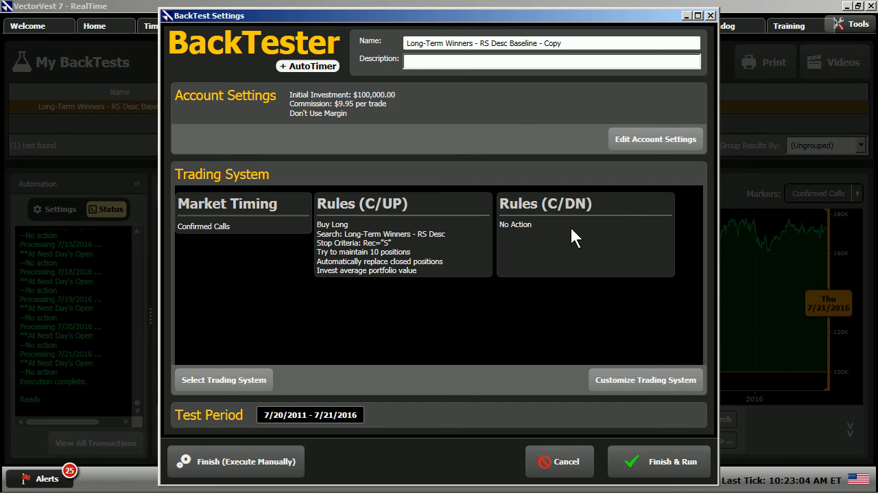
mouse_move(325, 288)
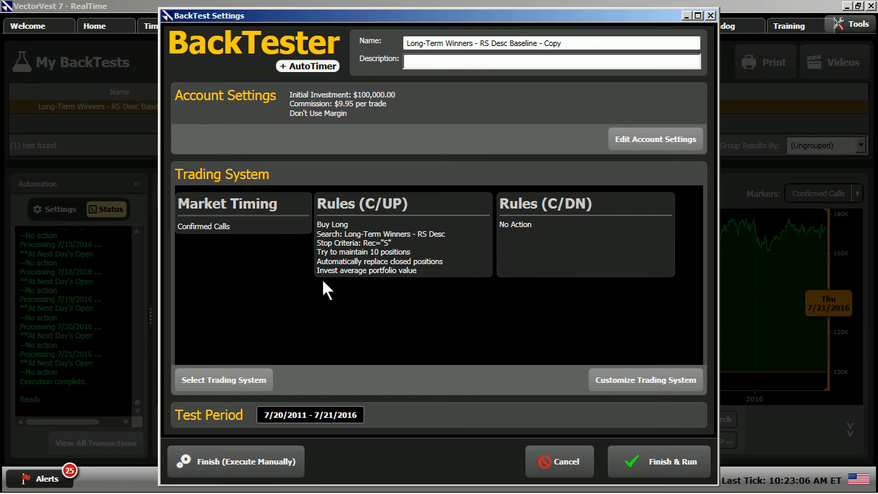
mouse_move(376, 258)
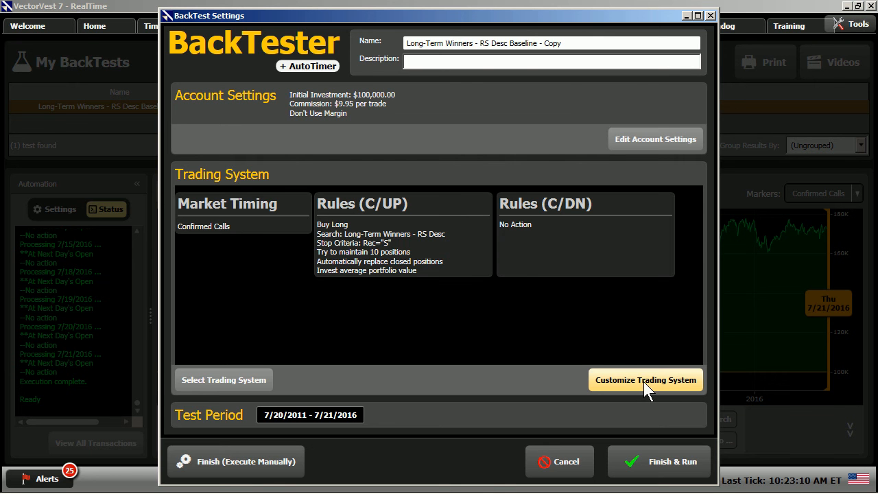
left_click(646, 379)
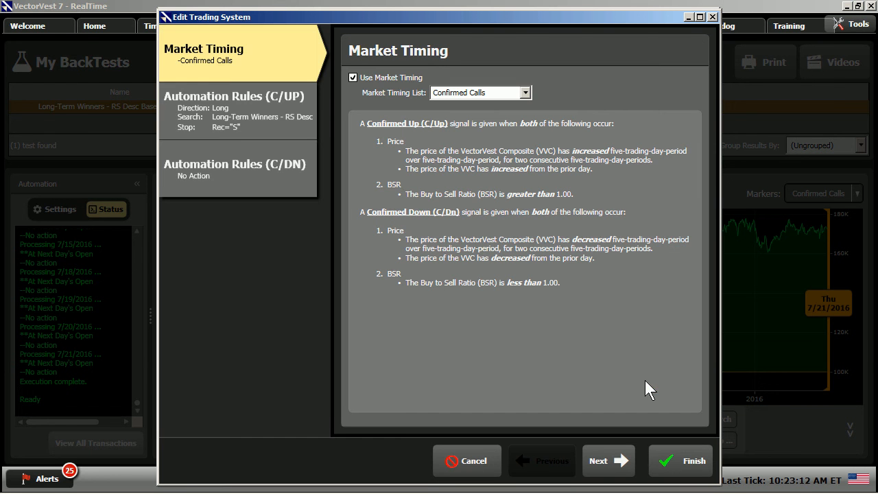
left_click(236, 96)
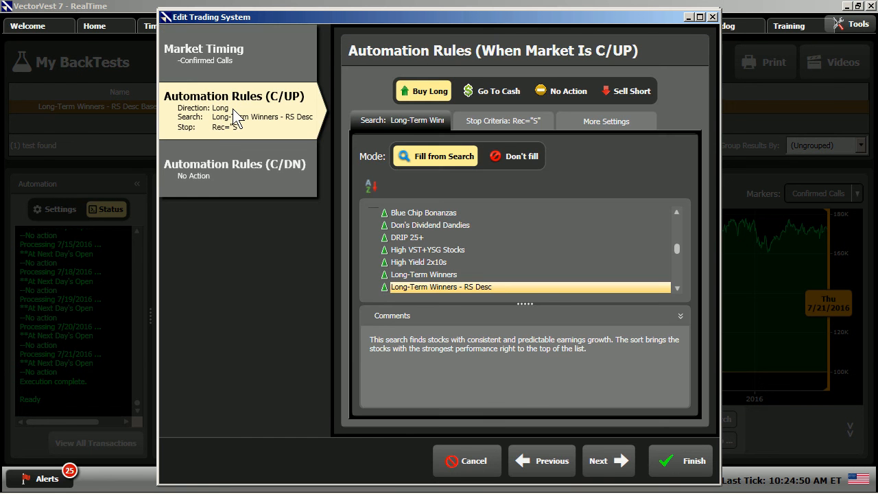
mouse_move(429, 179)
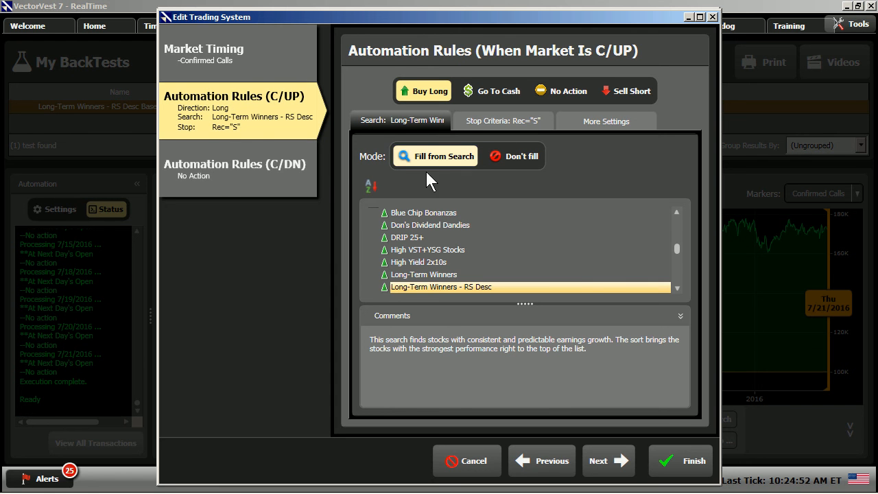
mouse_move(682, 294)
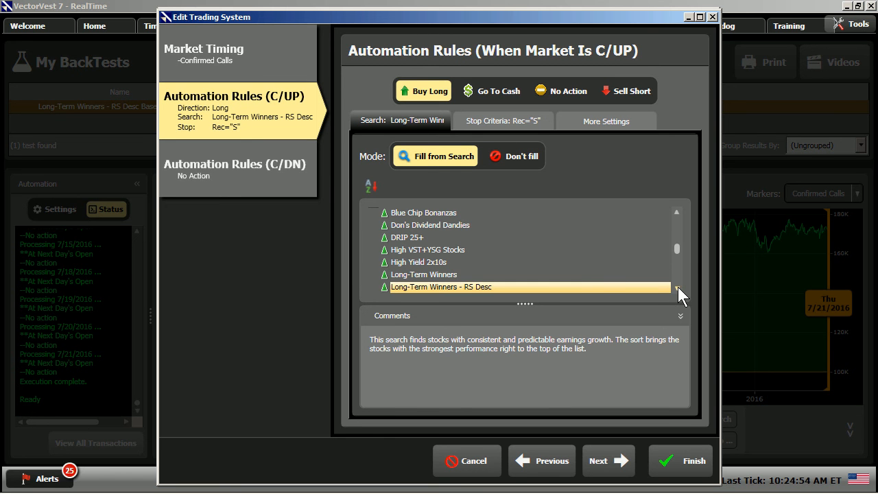
scroll("down", 3)
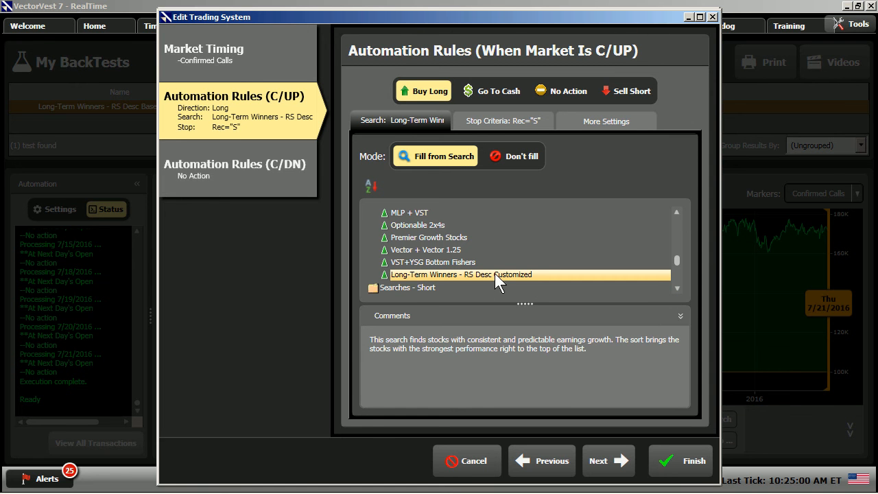
mouse_move(608, 460)
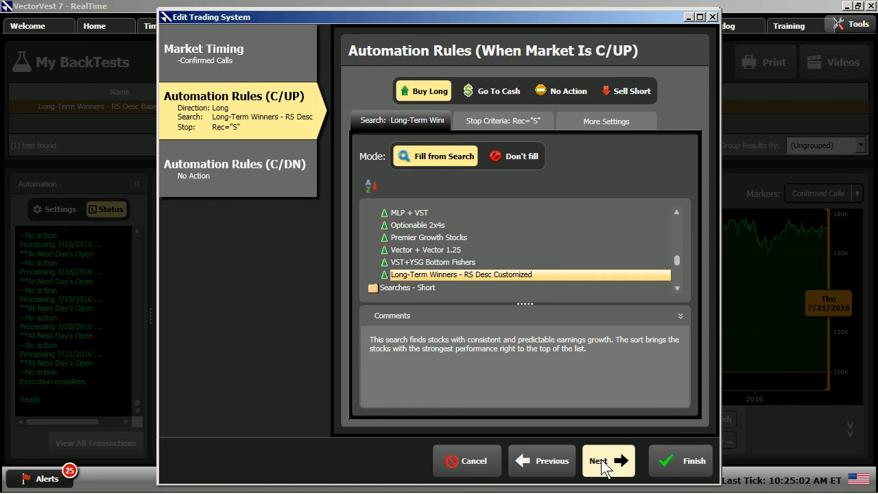
left_click(607, 461)
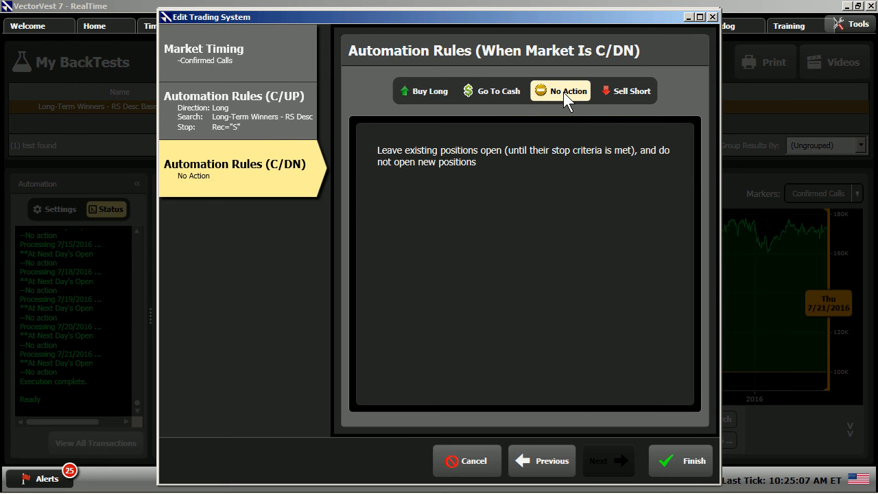
left_click(680, 460)
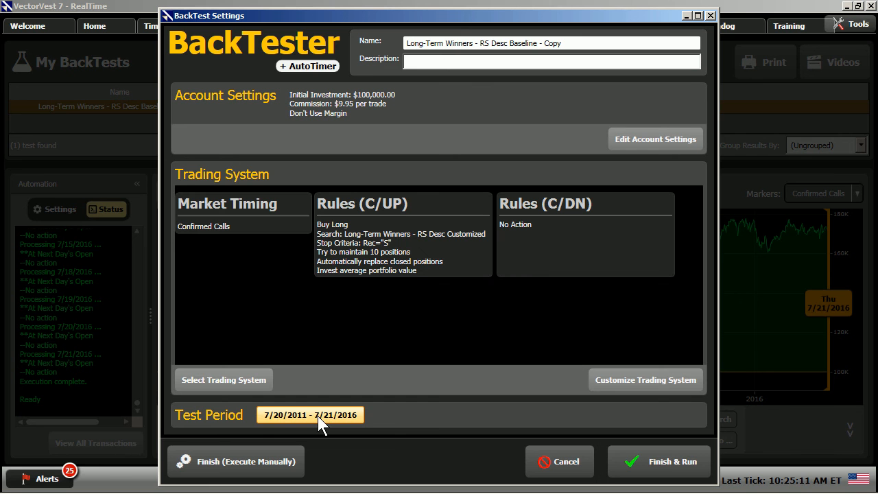
mouse_move(472, 246)
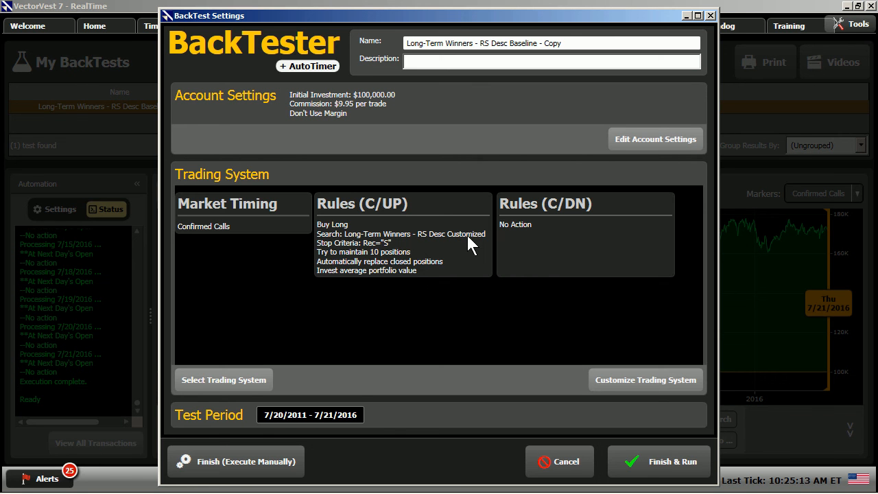
mouse_move(714, 431)
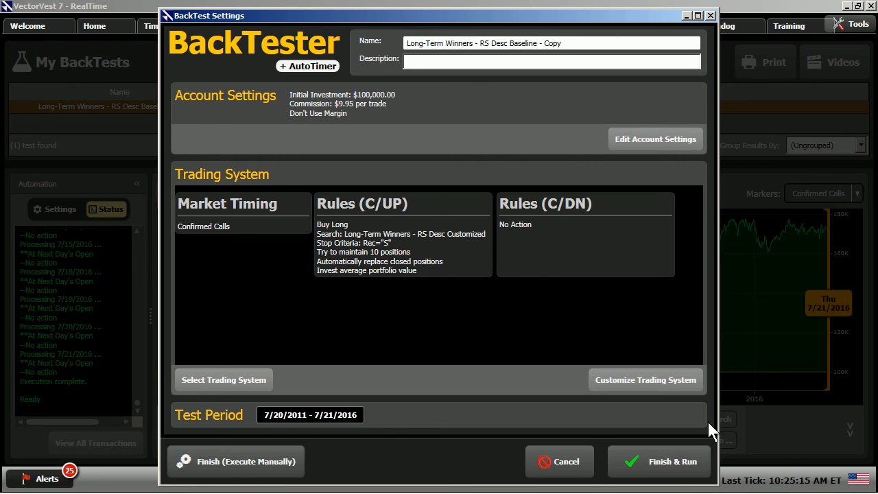
left_click(658, 461)
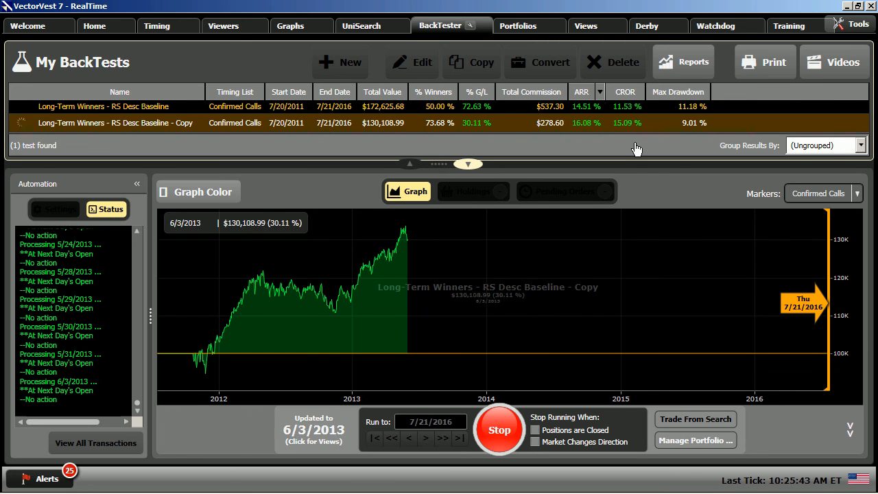
Wait while the copied backtest runs, reaching 4/21/2016 at $185,863.43
left_click(425, 438)
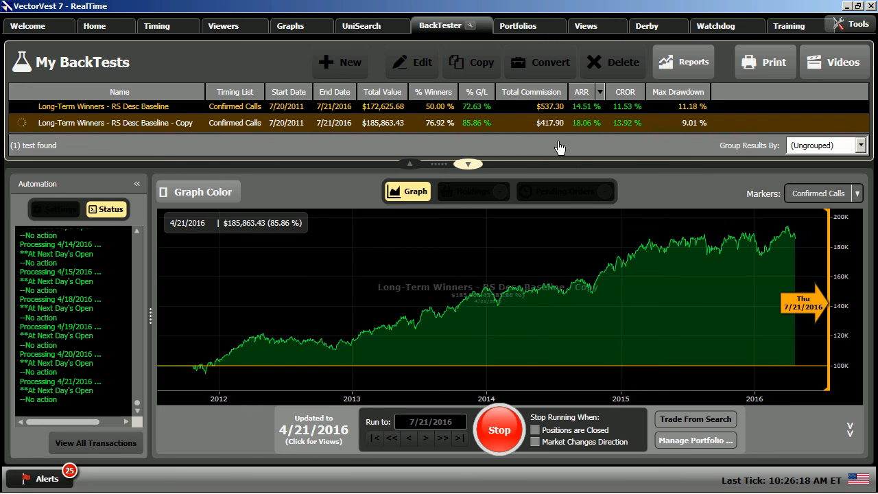
mouse_move(649, 278)
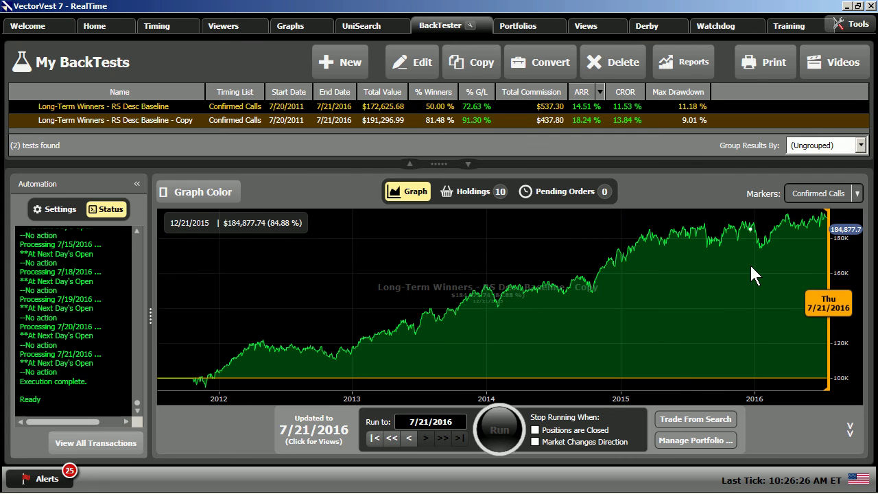
mouse_move(764, 281)
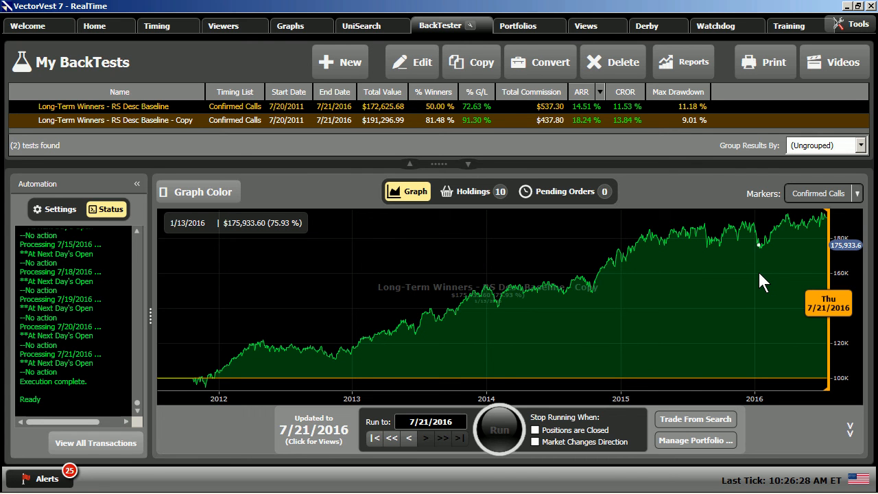
mouse_move(501, 261)
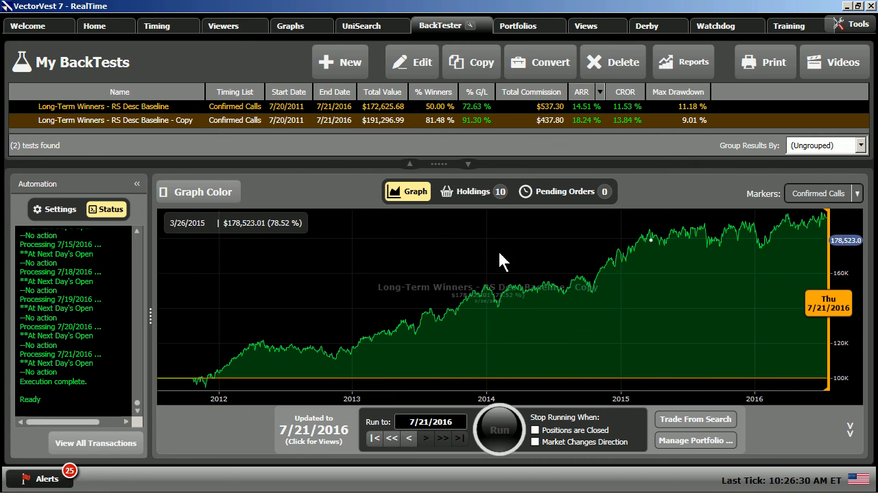
Compare the copy's $191,296.99 result with the baseline, then show its ten holdings
left_click(383, 120)
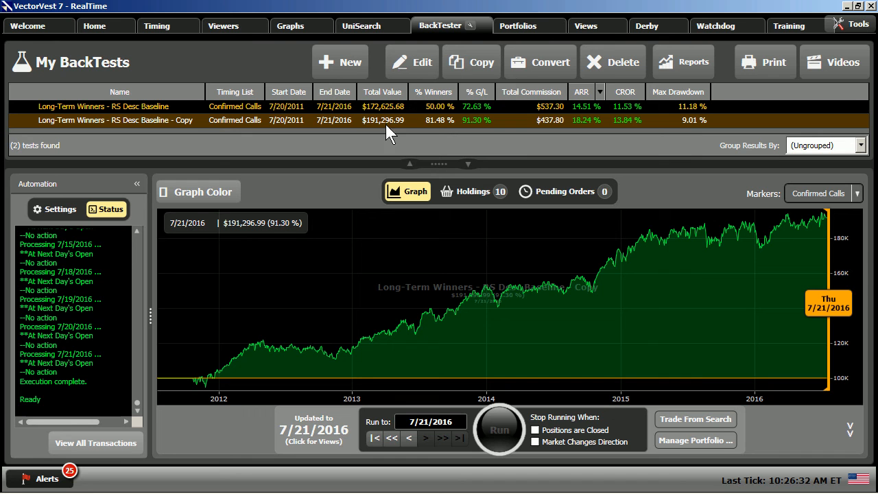
mouse_move(442, 129)
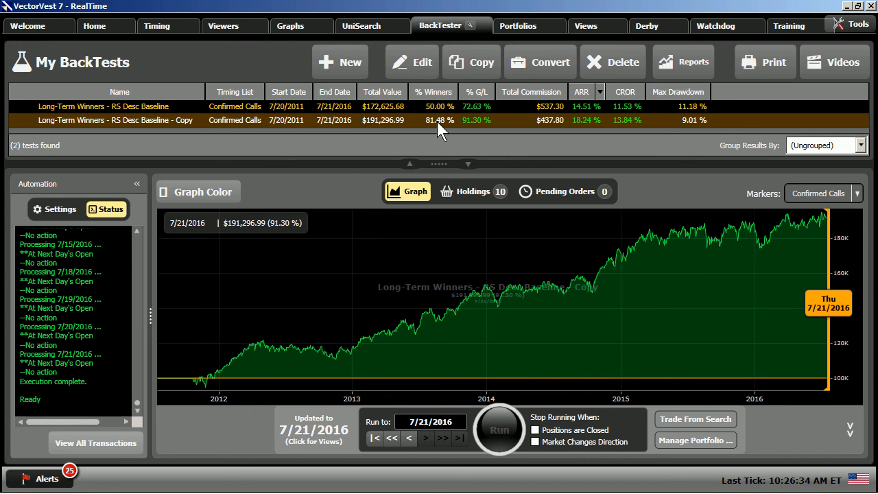
mouse_move(440, 134)
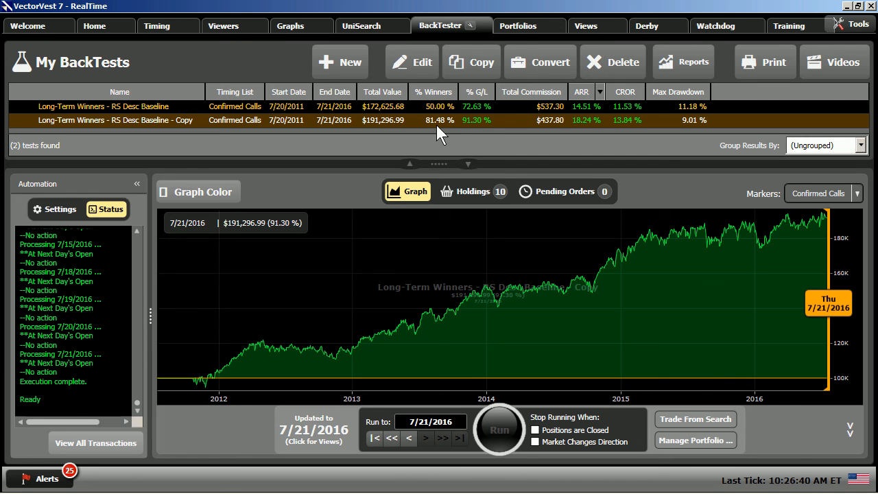
mouse_move(480, 131)
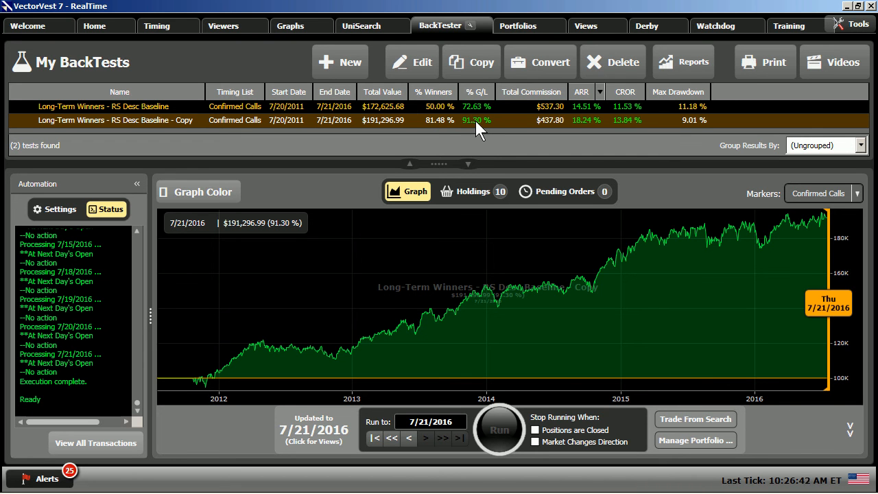
mouse_move(434, 132)
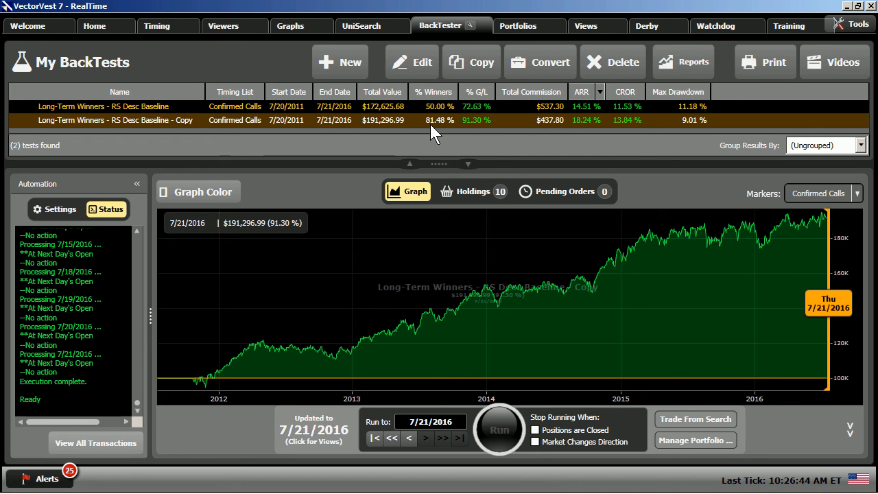
mouse_move(549, 134)
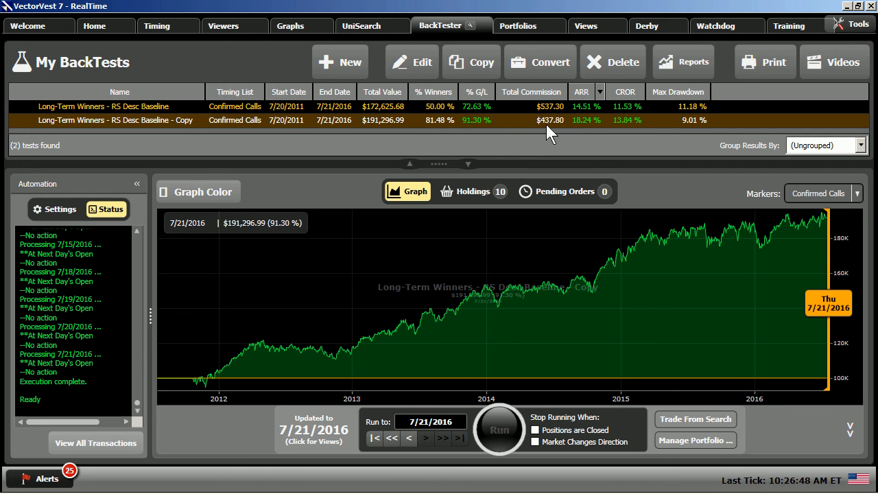
mouse_move(589, 131)
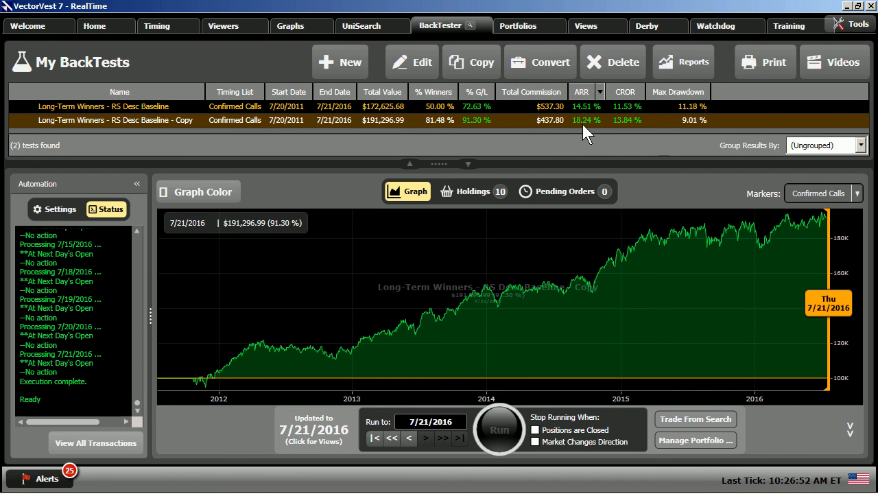
mouse_move(626, 135)
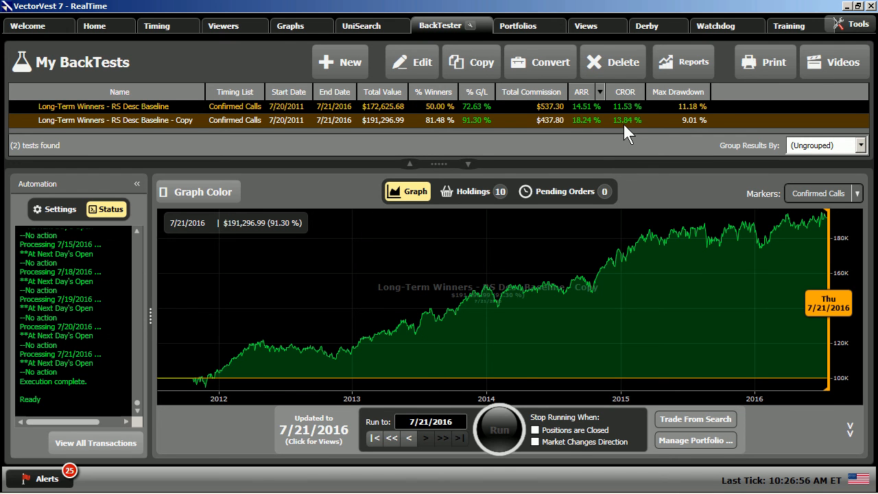
mouse_move(704, 133)
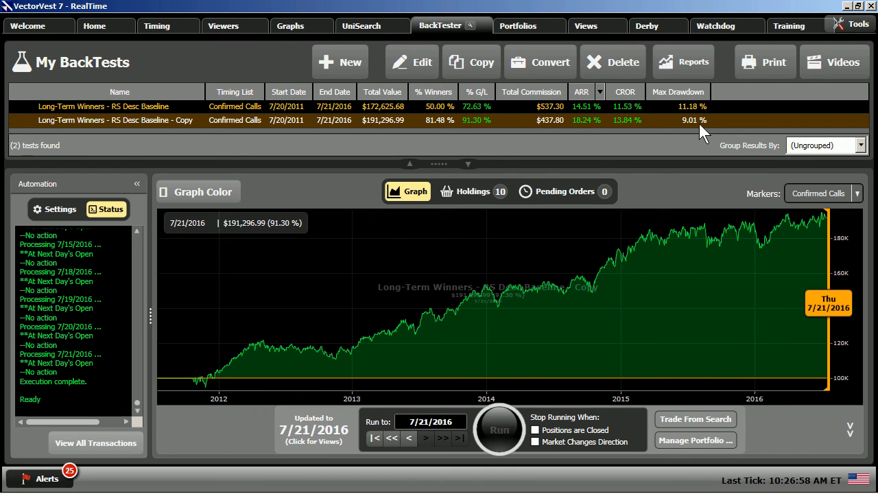
mouse_move(439, 130)
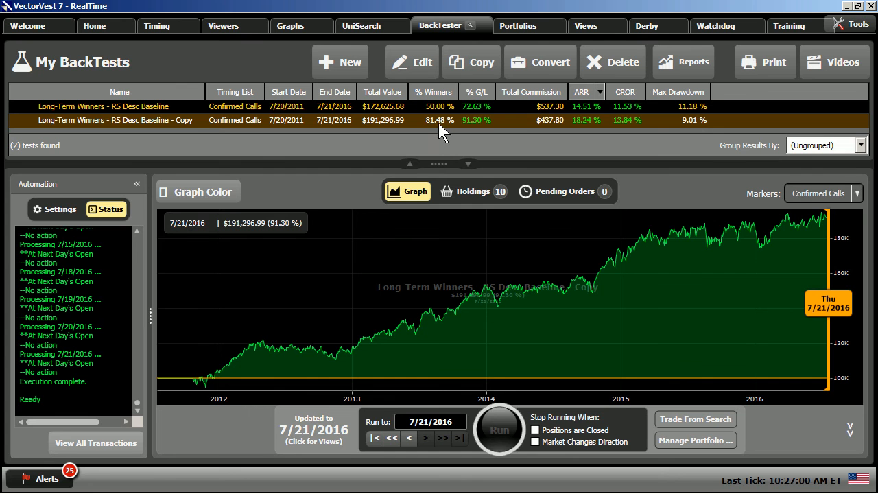
mouse_move(437, 134)
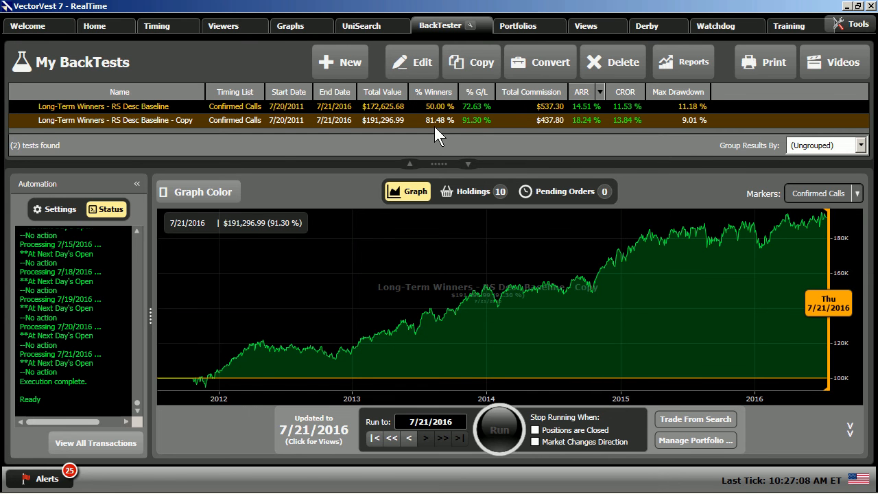
left_click(474, 191)
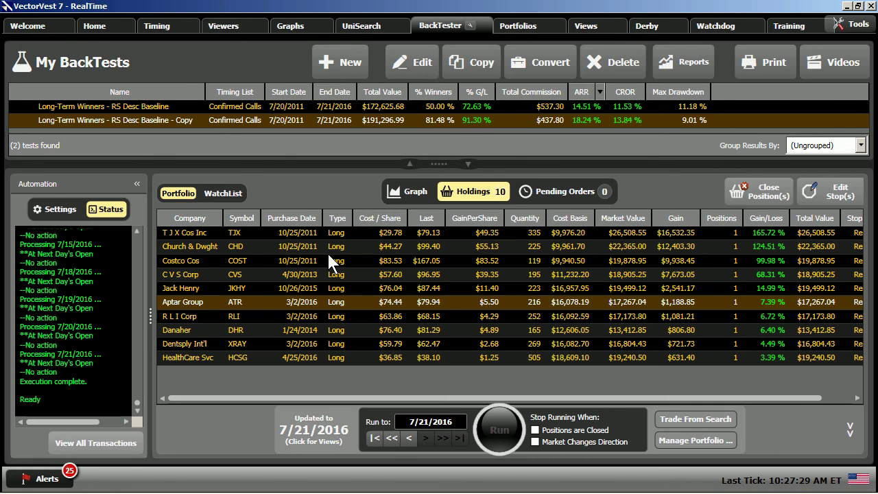
mouse_move(329, 245)
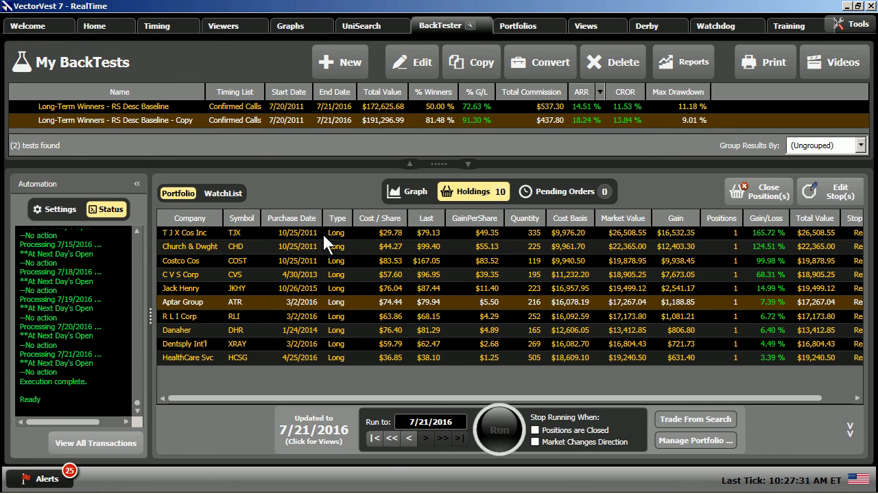
mouse_move(287, 264)
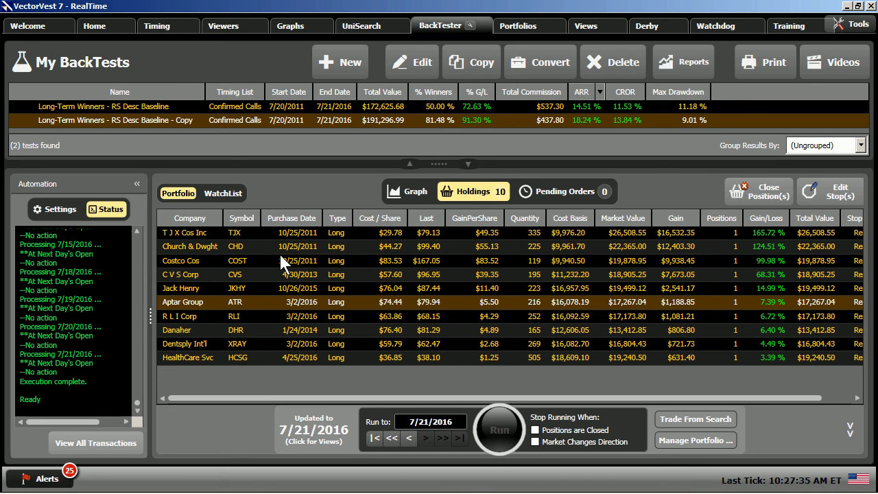
mouse_move(305, 248)
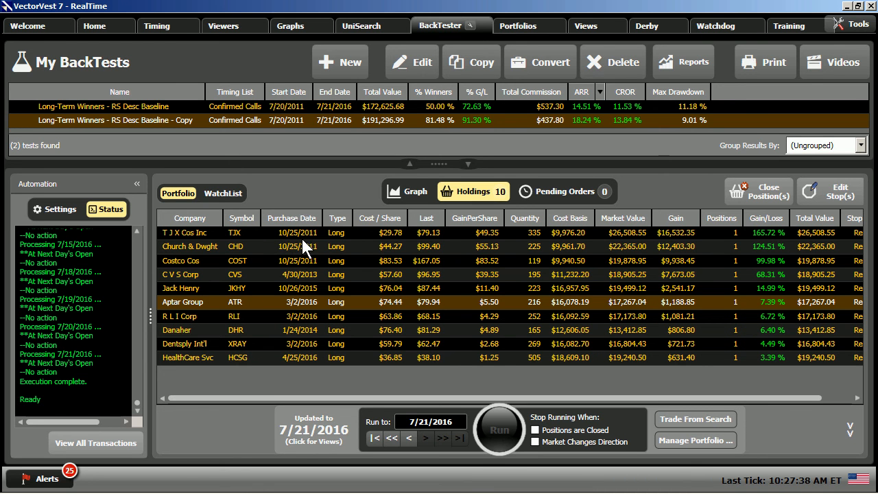
mouse_move(295, 247)
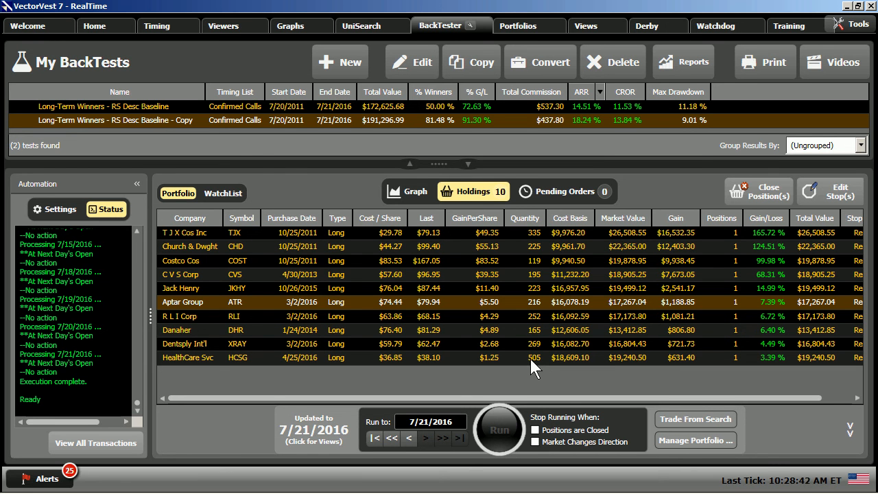
Show the ten holdings as a watchlist and scroll through their RS, REC and stop columns
left_click(224, 193)
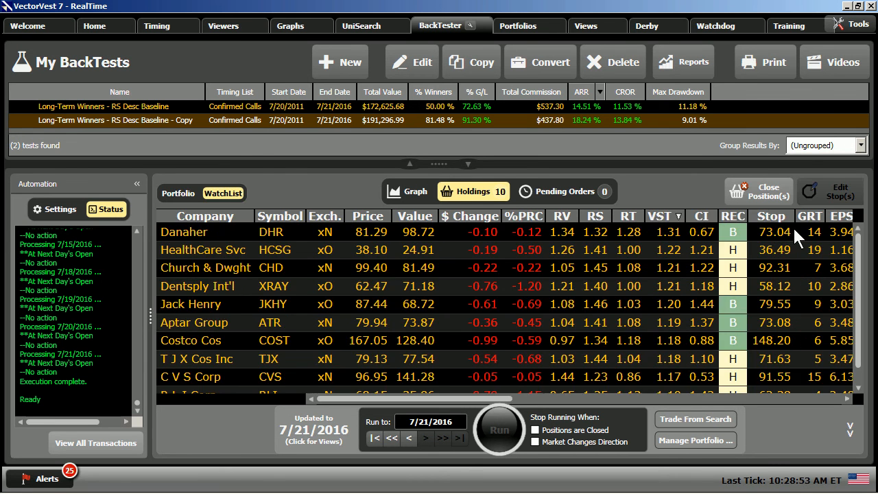
scroll("right", 3)
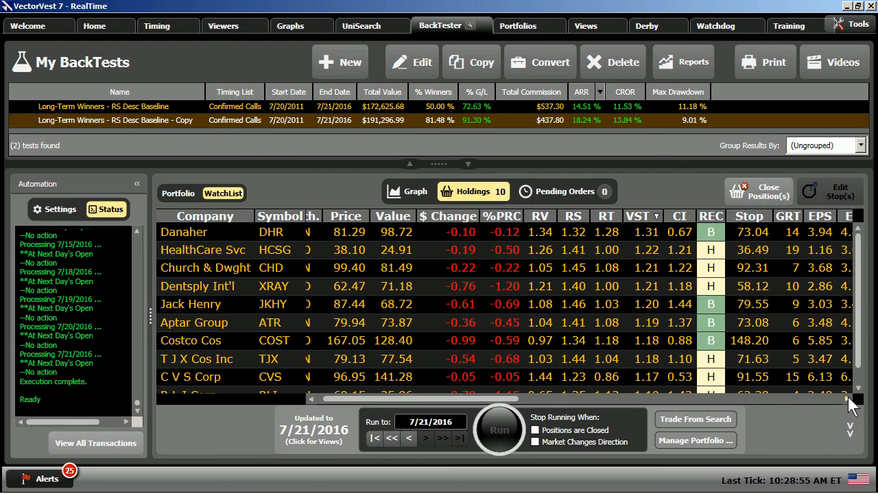
scroll("right", 3)
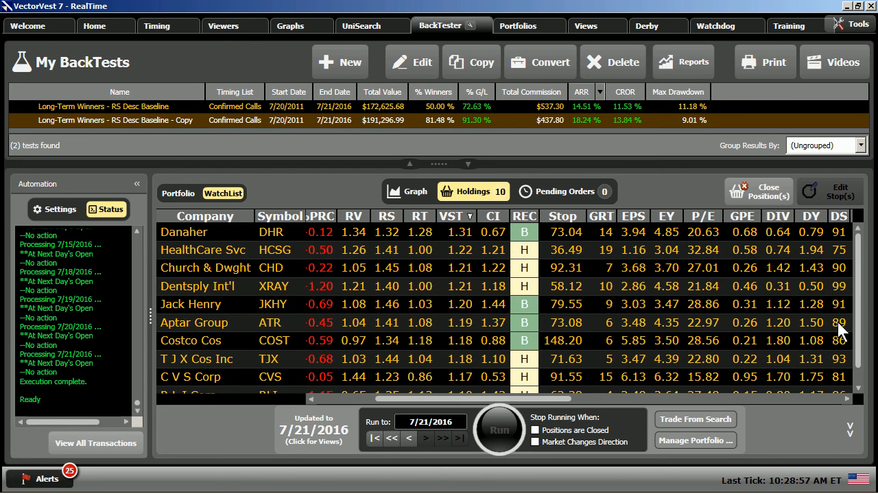